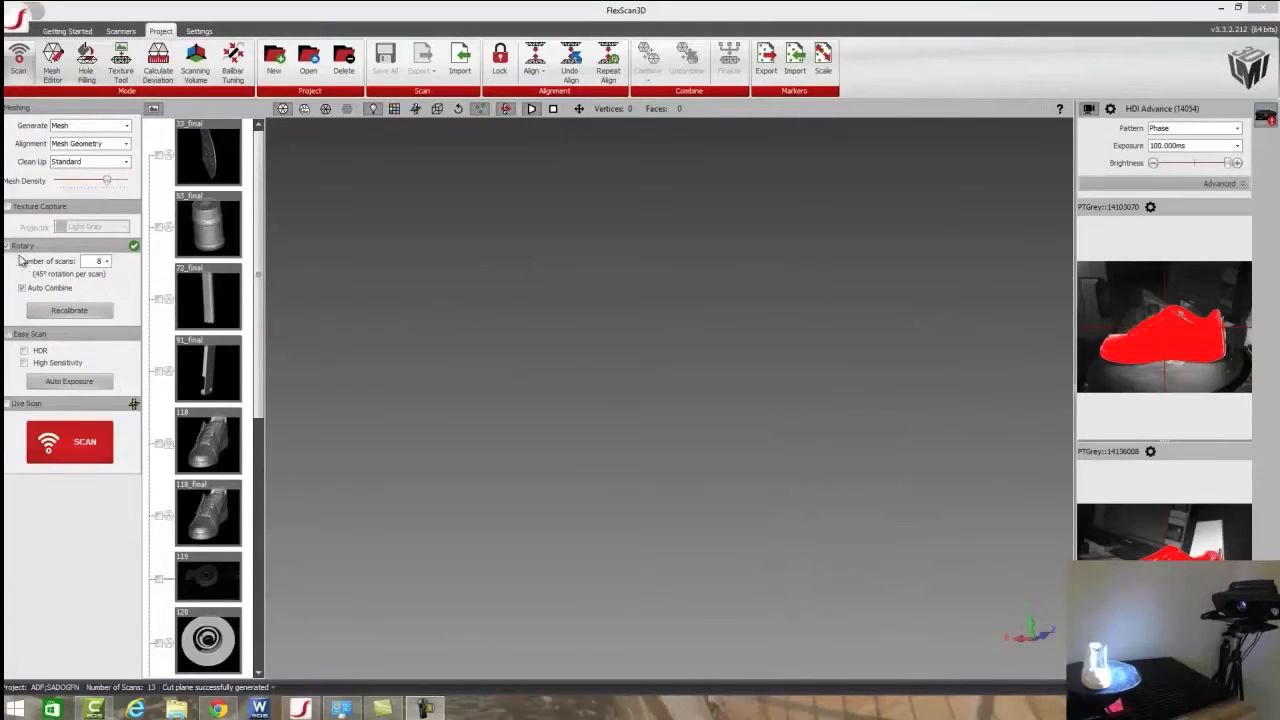
mouse_move(20, 258)
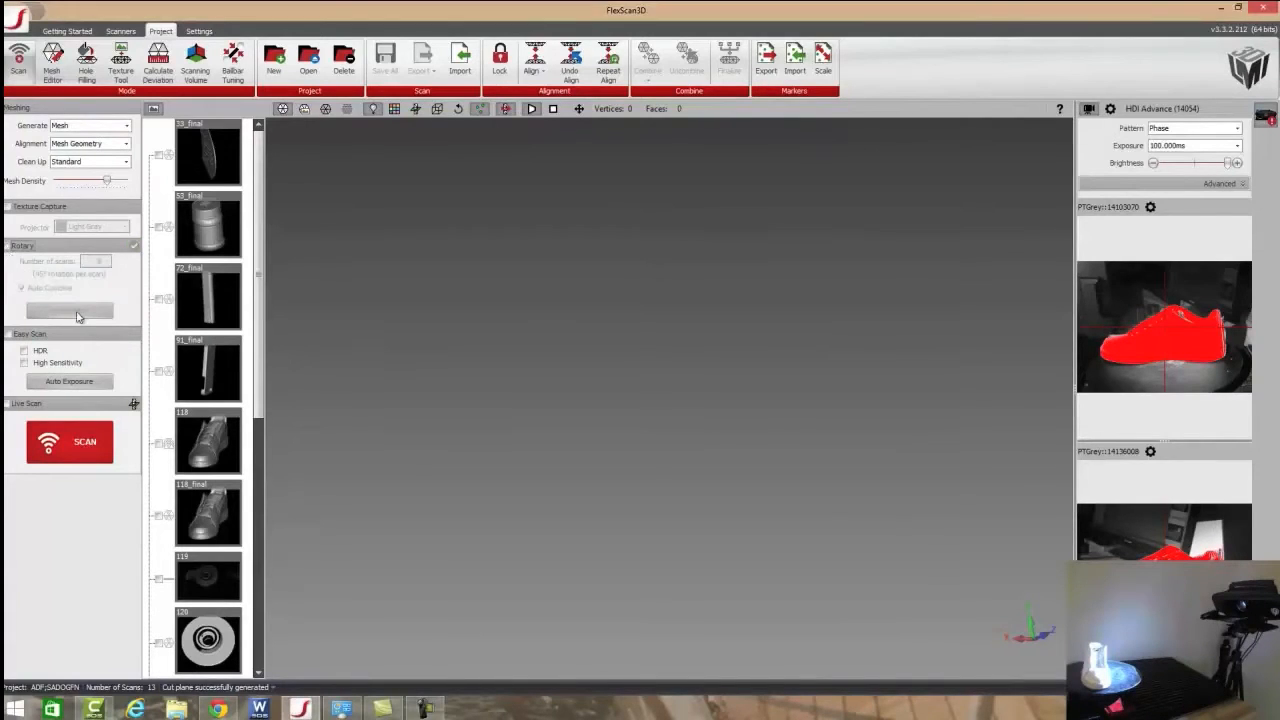
mouse_move(475, 307)
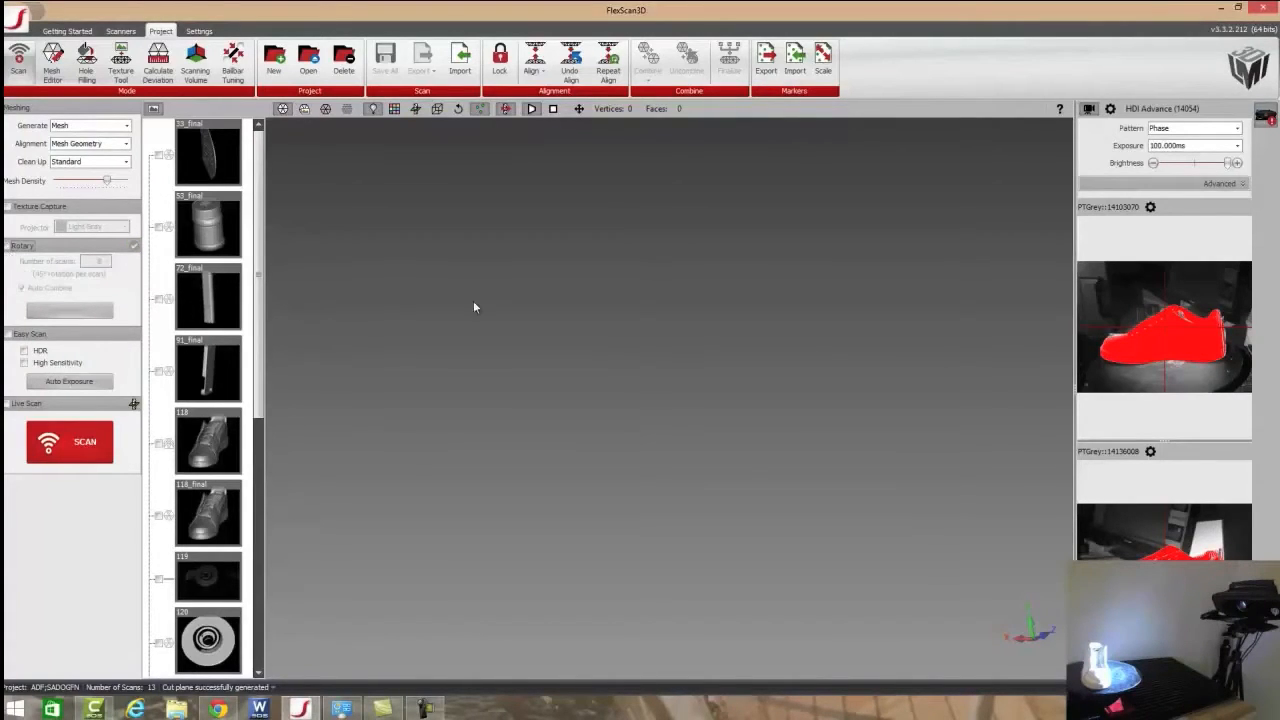
mouse_move(1080, 244)
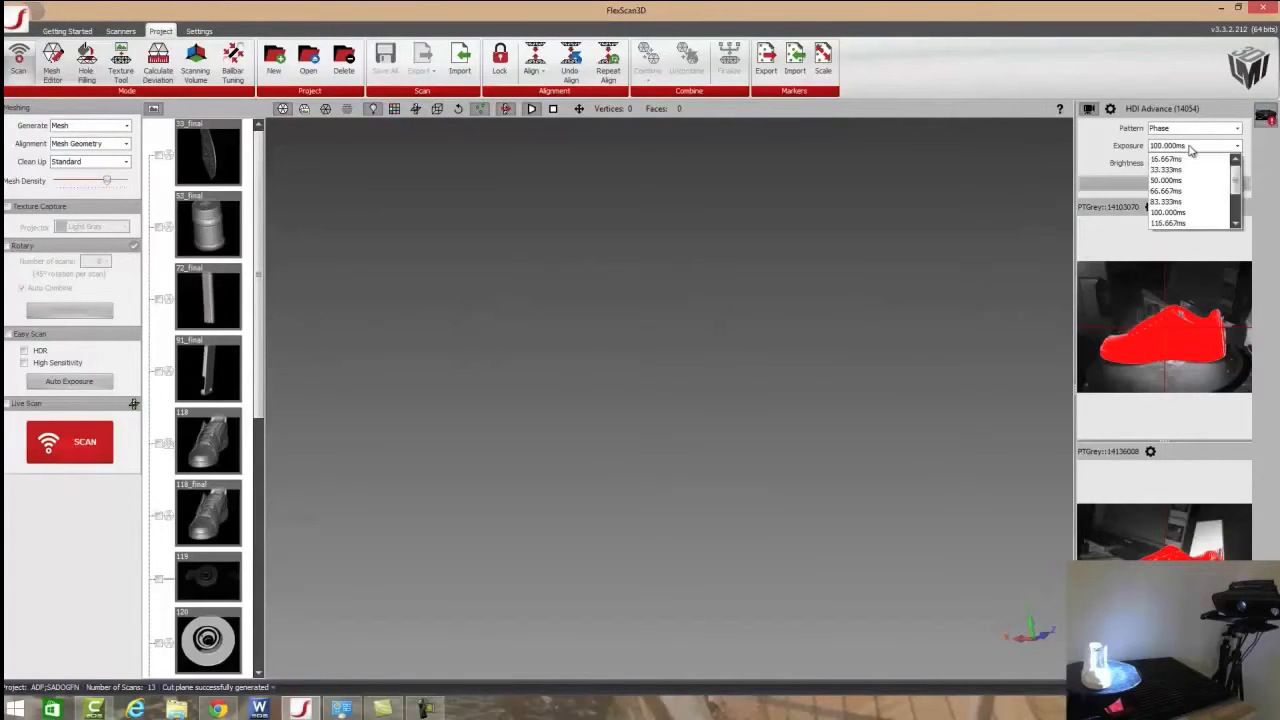
- Set exposure to 16.667ms and pattern to Focus, then capture sneaker scan 214
left_click(1165, 159)
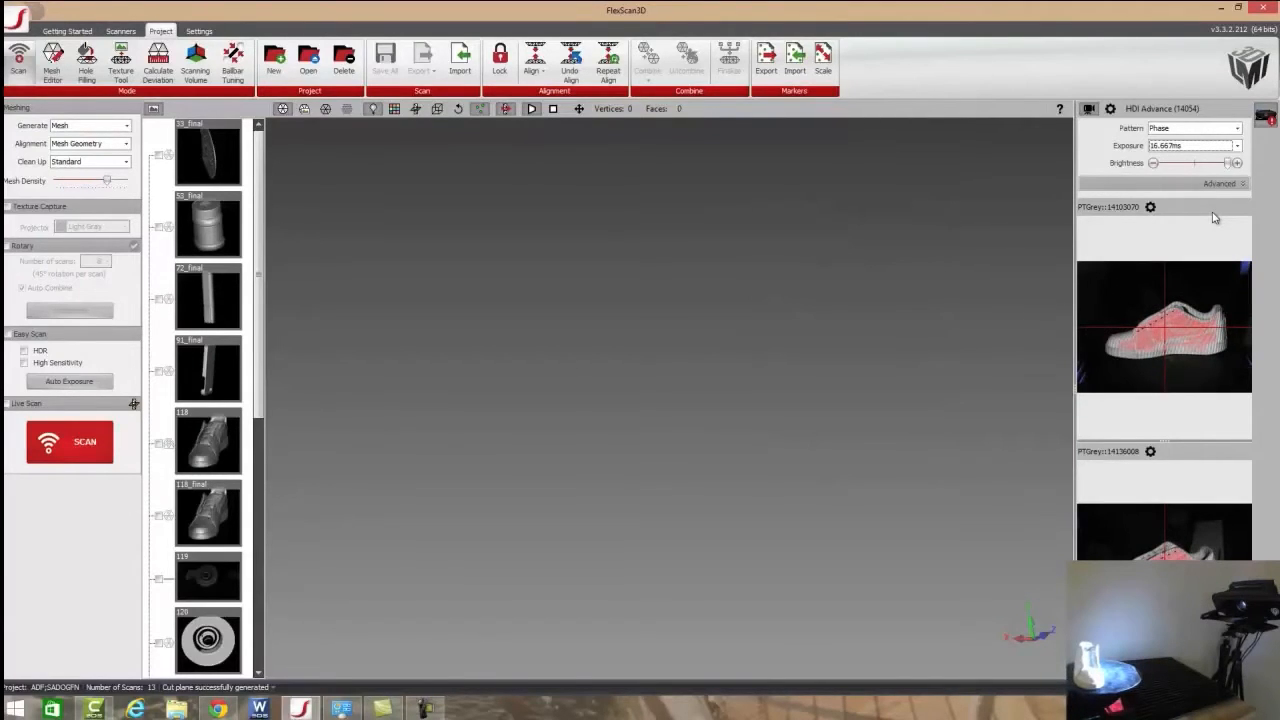
mouse_move(546, 469)
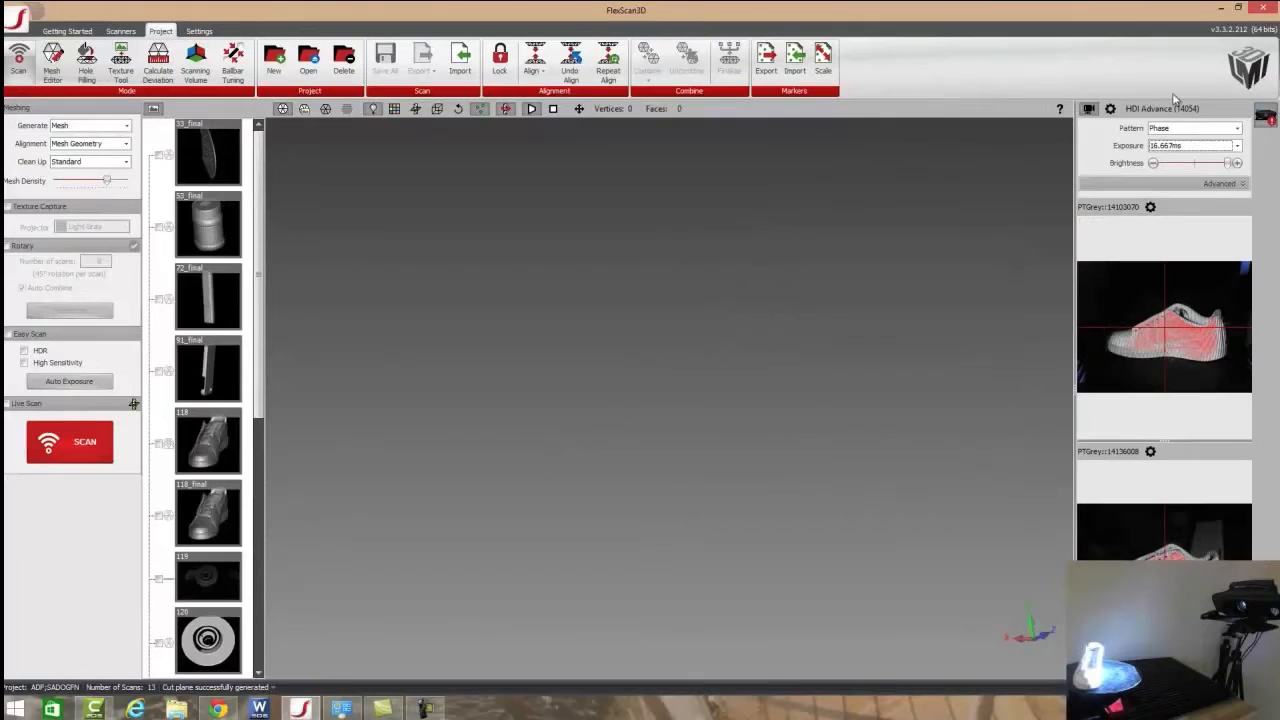
left_click(1195, 127)
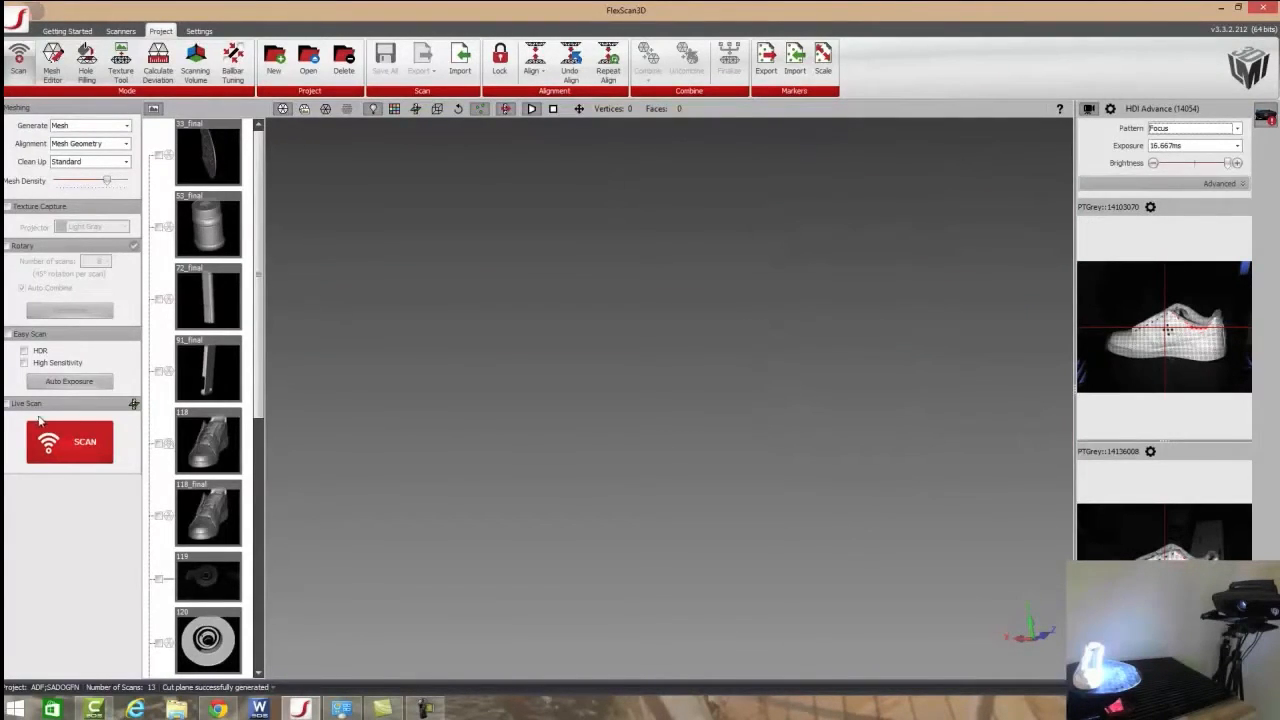
left_click(69, 441)
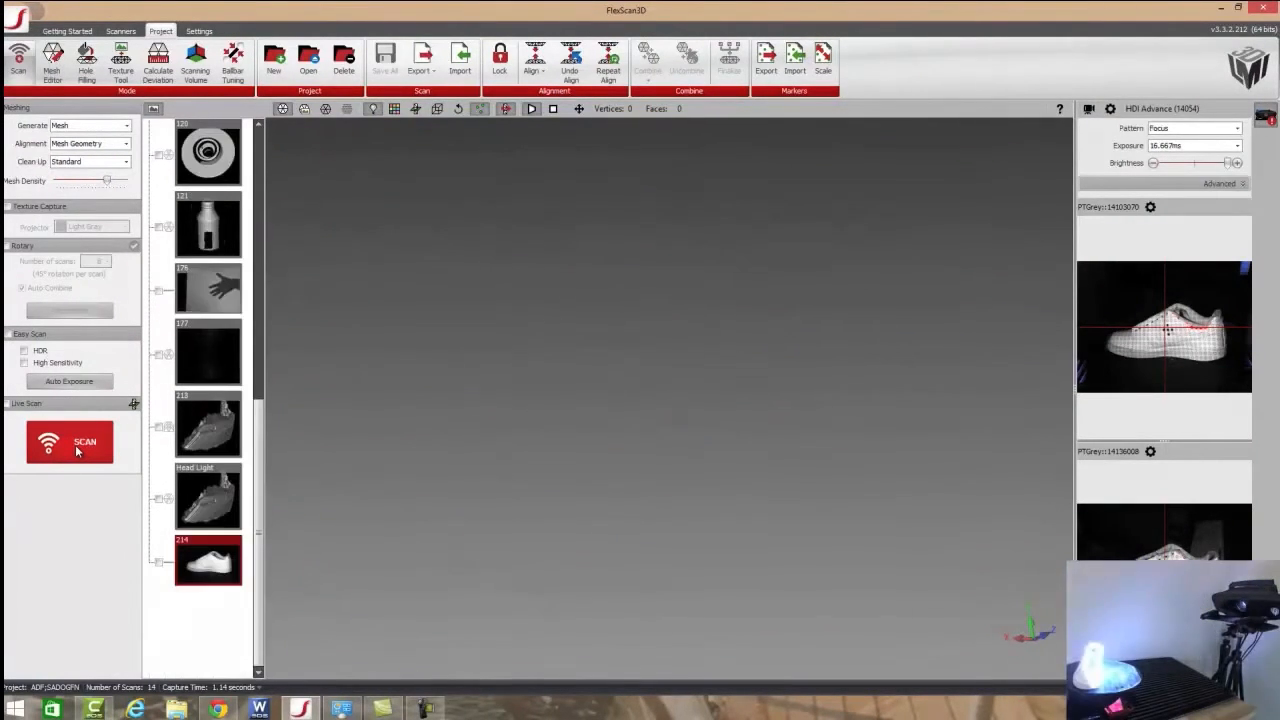
- Keep exposure at 16.667ms and capture the second sneaker scan, 215
left_click(69, 441)
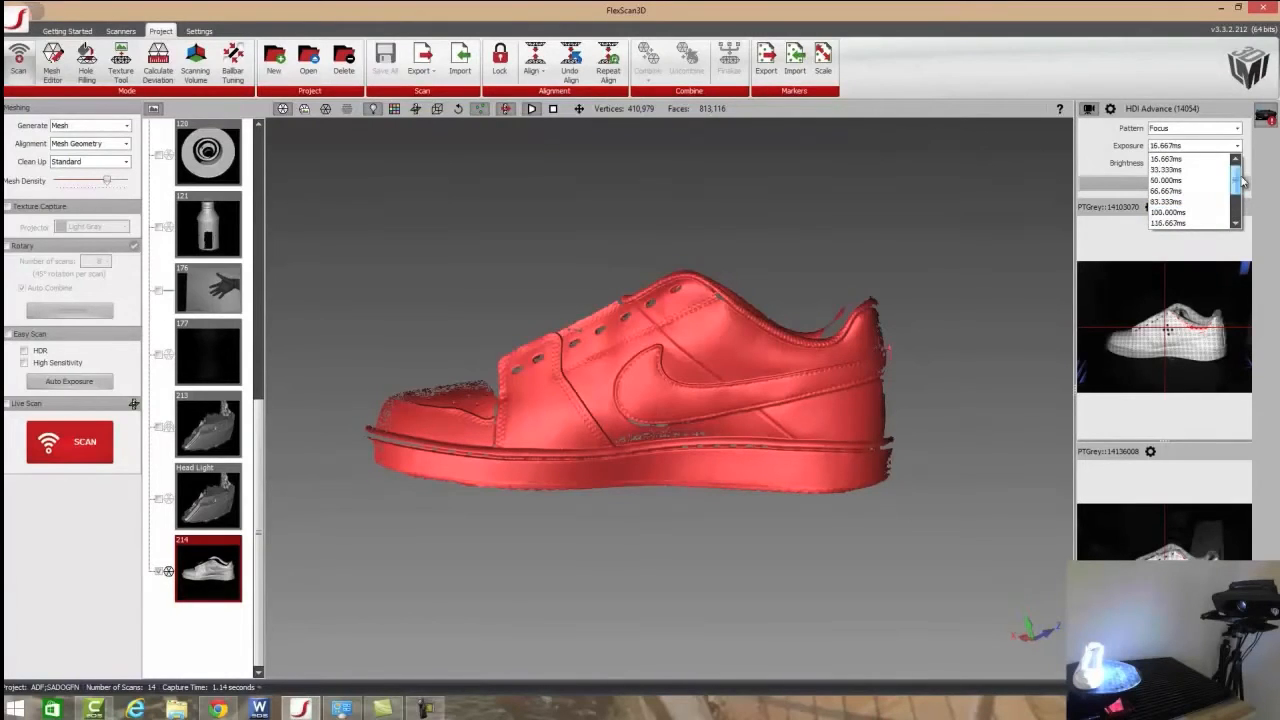
left_click(1165, 159)
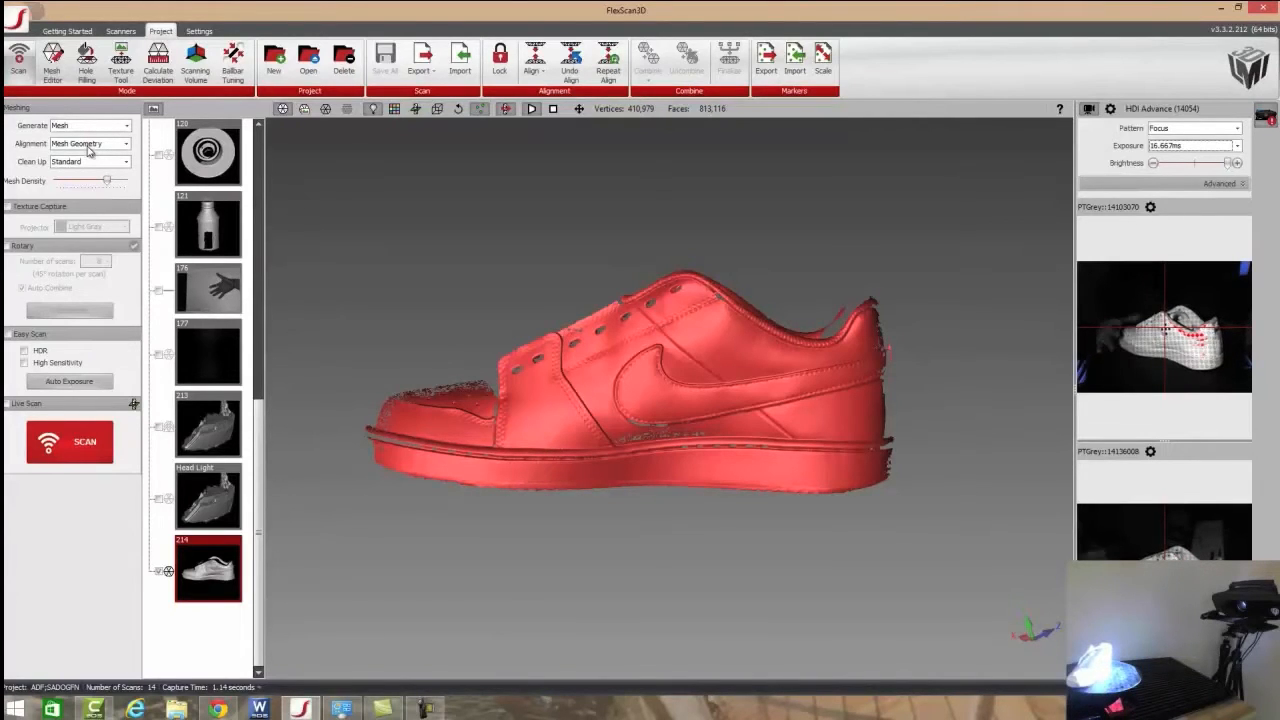
left_click(69, 442)
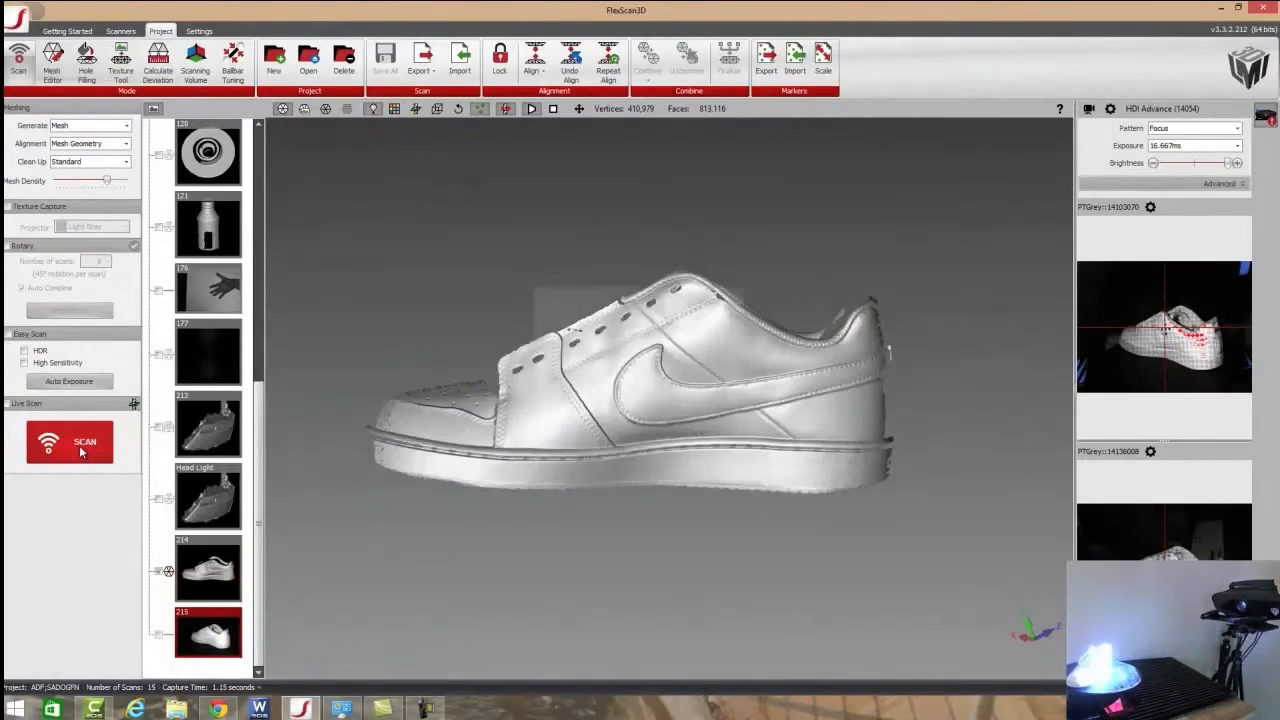
- Capture the third sneaker scan, 216, auto-aligned with scans 214 and 215
left_click(69, 442)
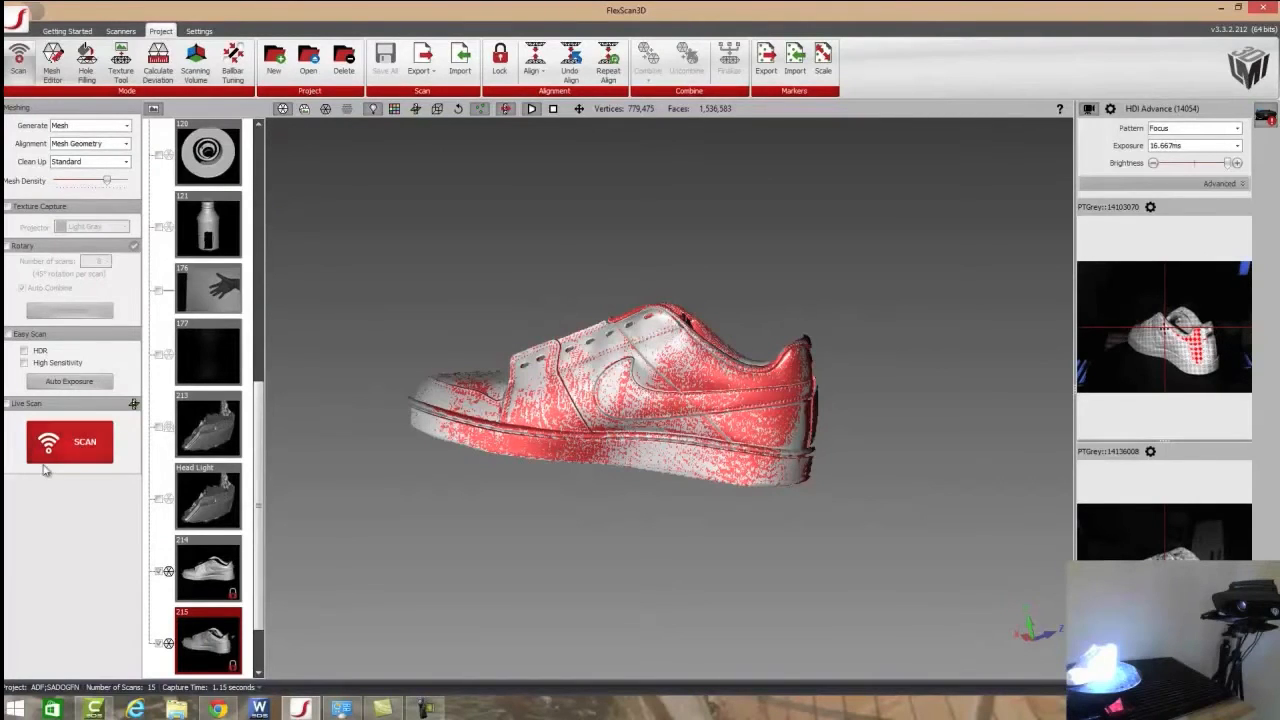
left_click(69, 442)
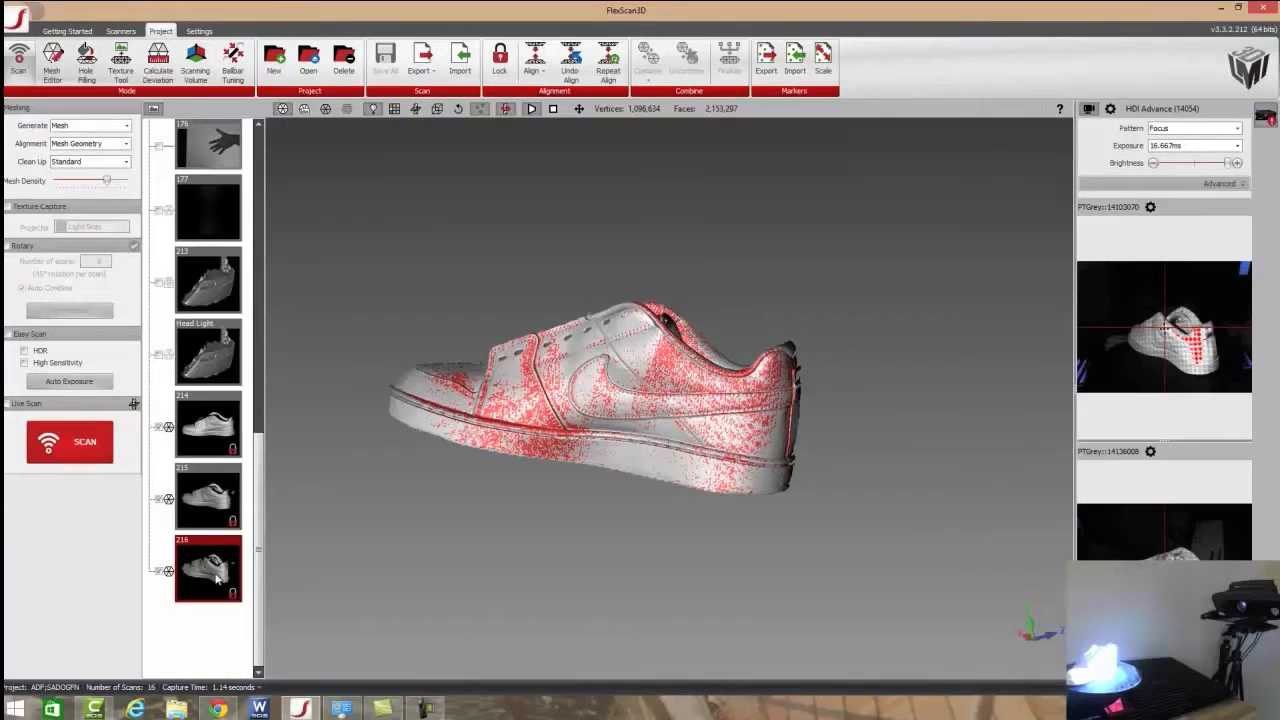
- Pick scan 216, orbit to check the overlap, and select scans 214–216 together
left_click(499, 58)
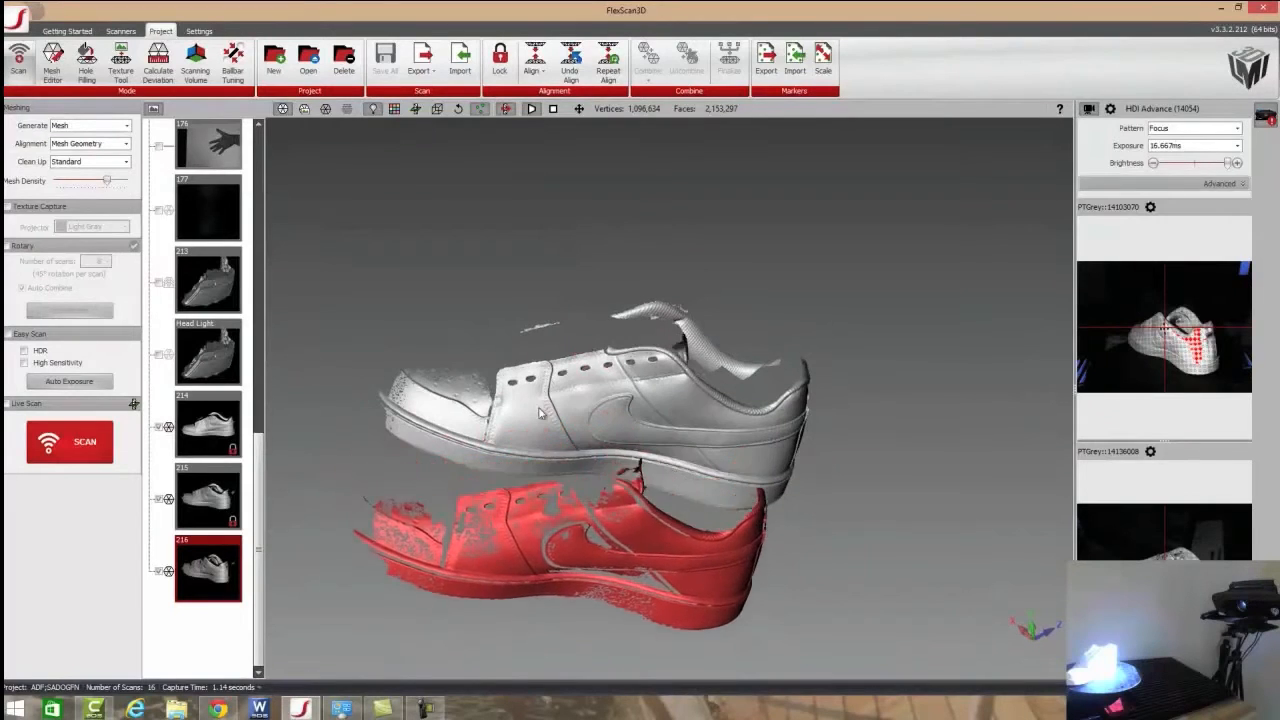
left_click_drag(540, 410, 630, 570)
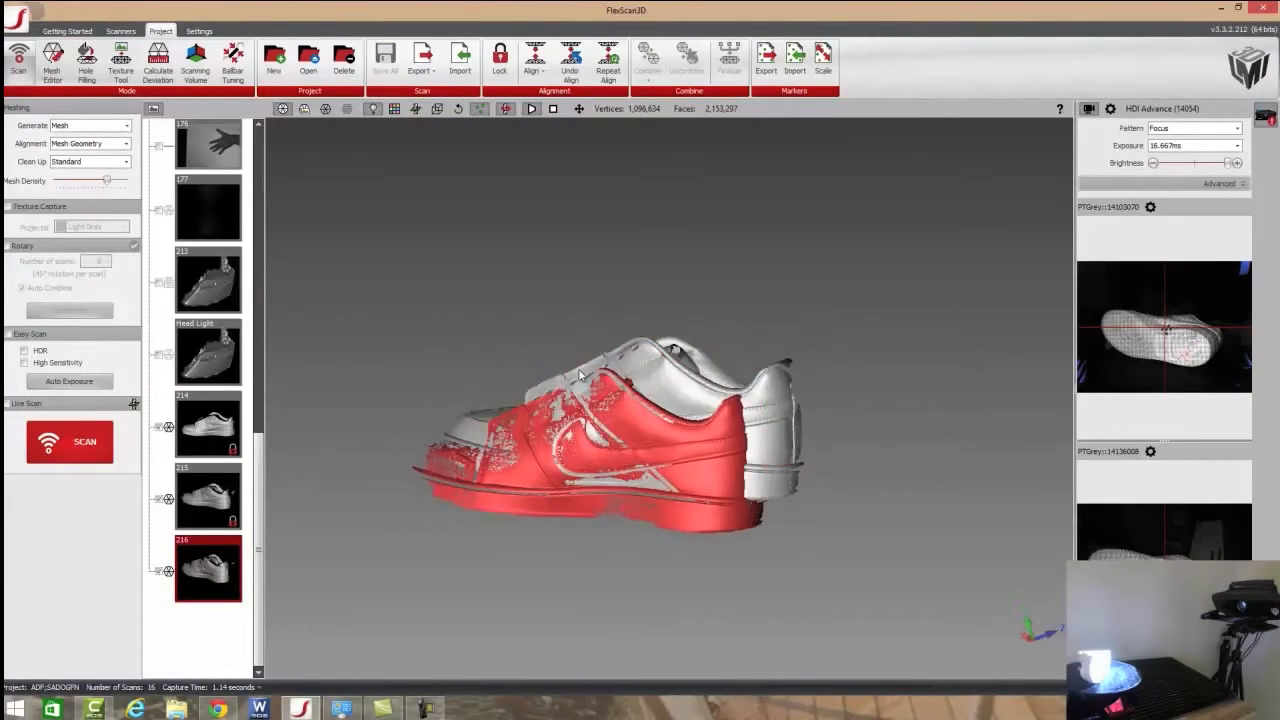
left_click_drag(580, 375, 585, 455)
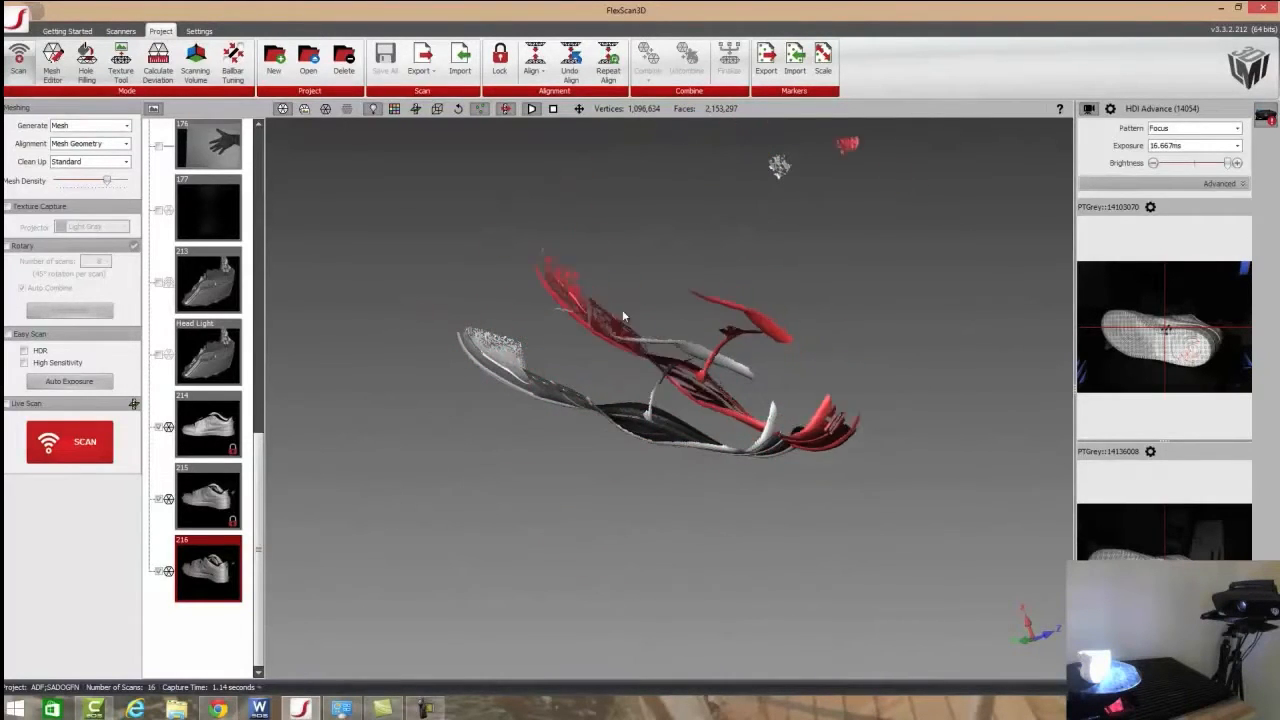
left_click_drag(623, 315, 600, 320)
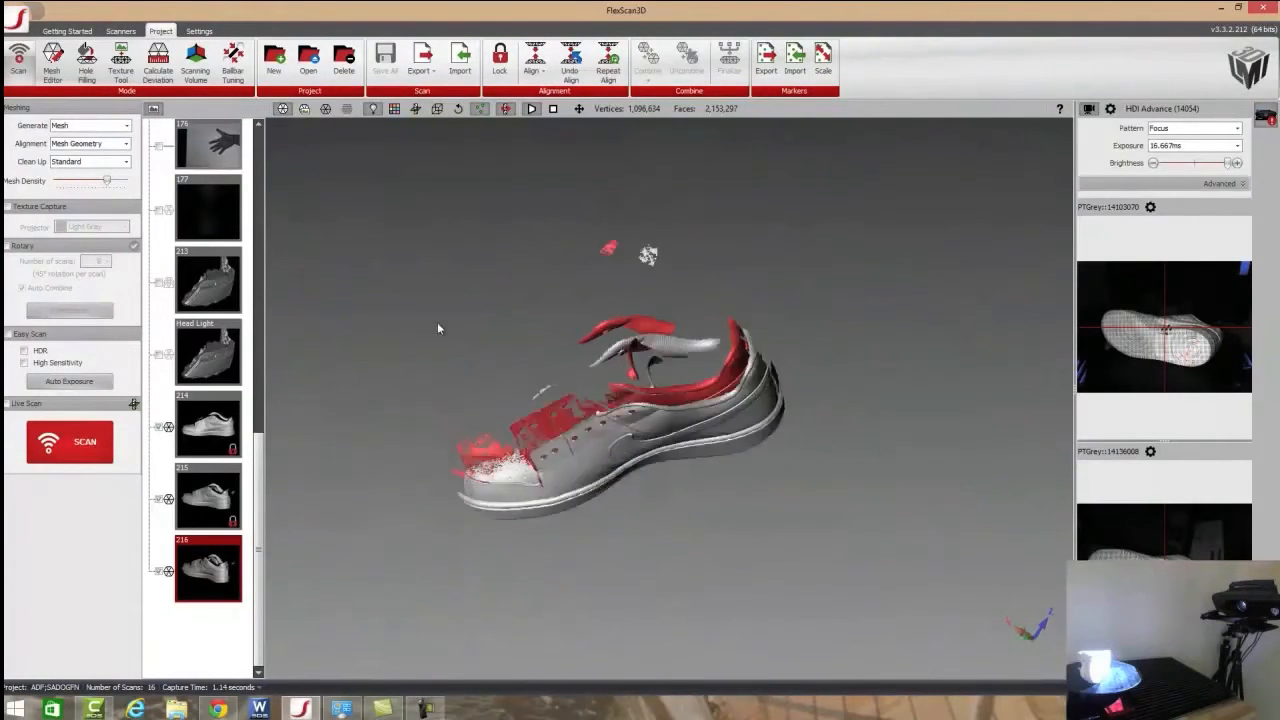
left_click(648, 55)
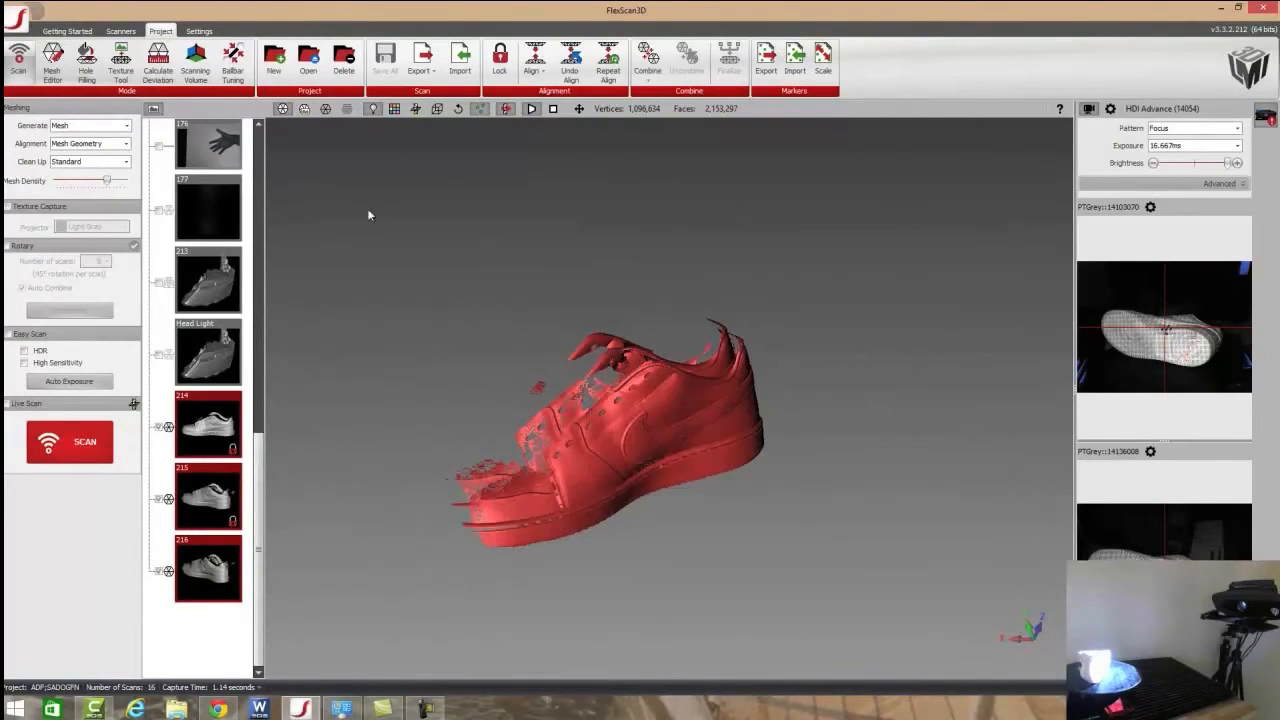
- Align scans 214, 215 and 216 using Mesh Geometry alignment
left_click(535, 60)
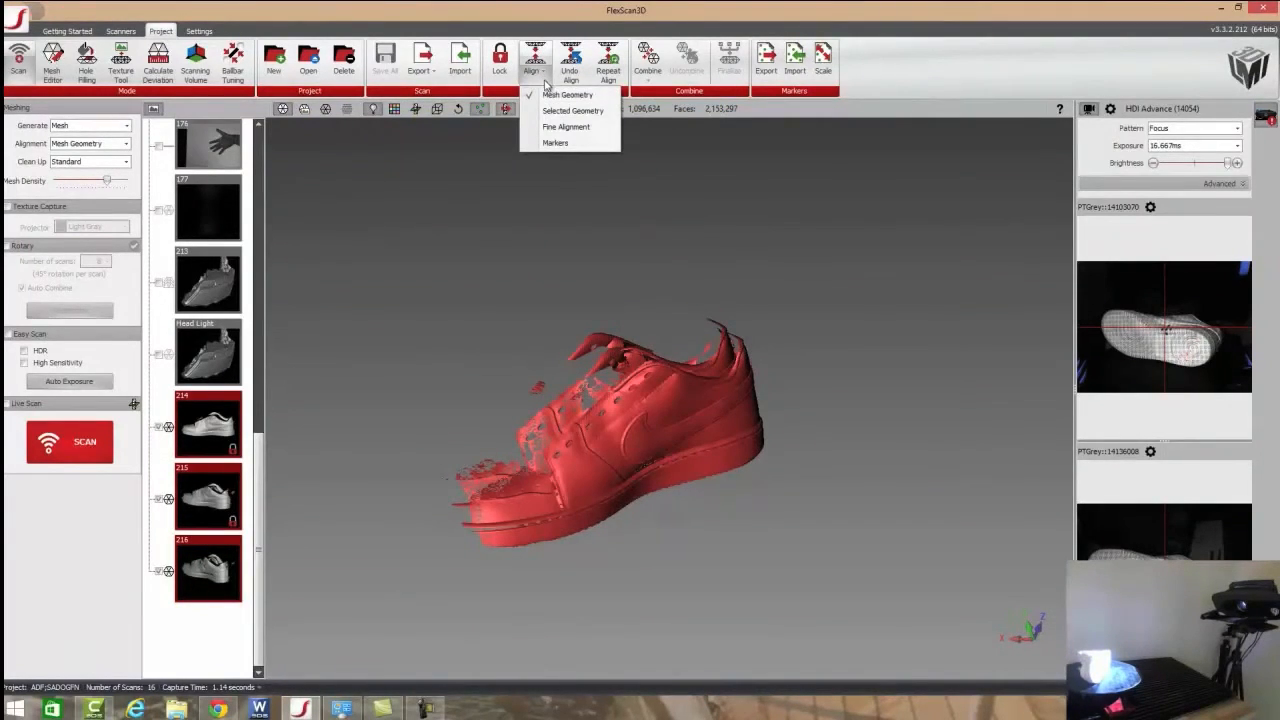
left_click(567, 94)
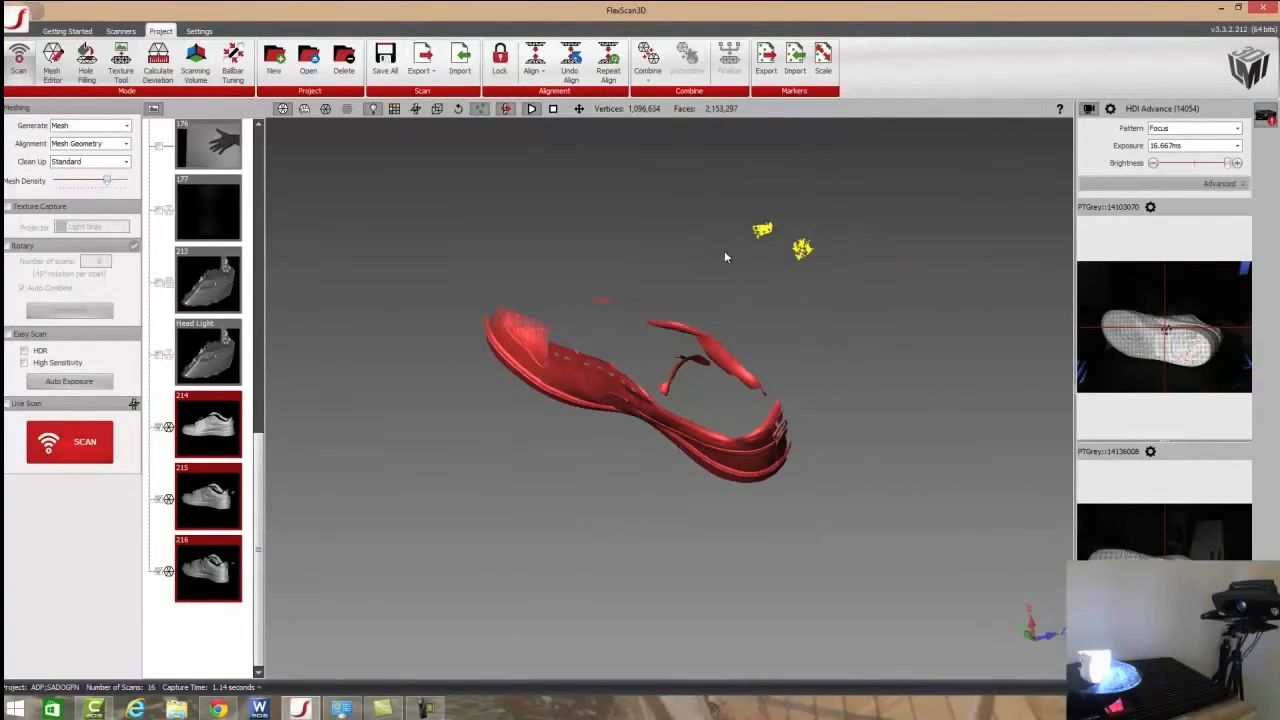
- Delete the selected stray floating fragments around the aligned sneaker
right_click(726, 257)
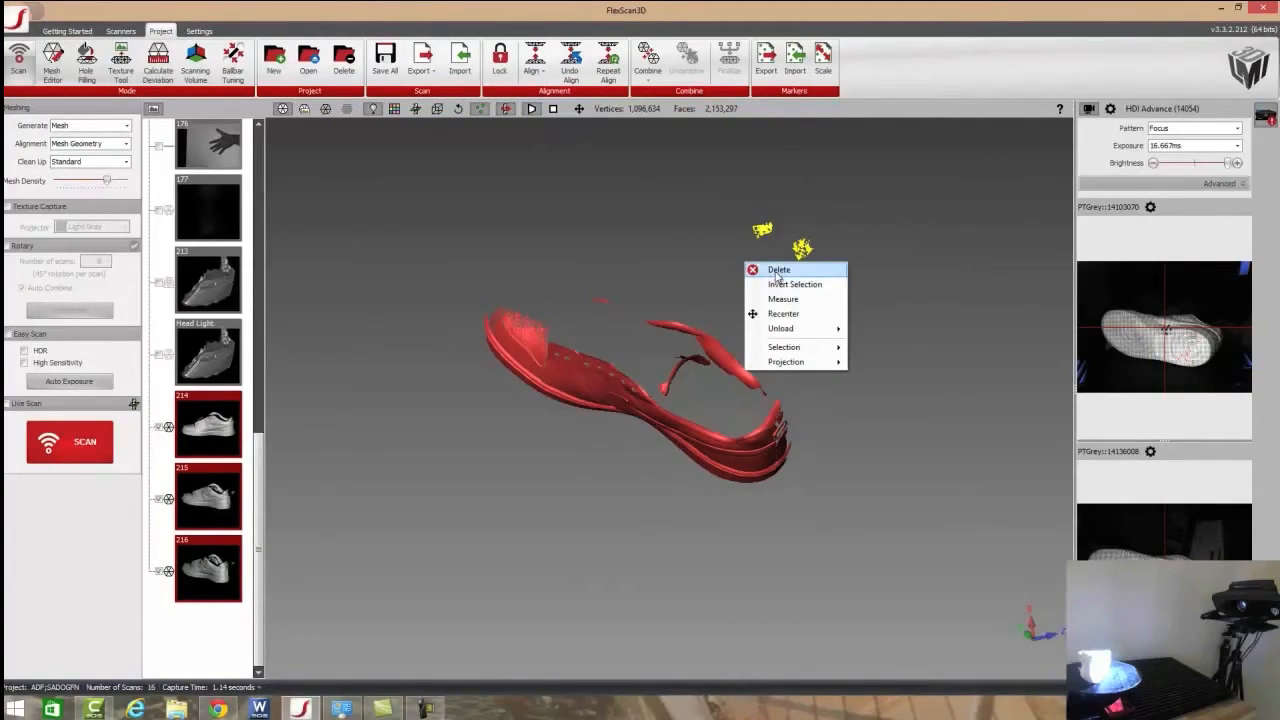
left_click(779, 269)
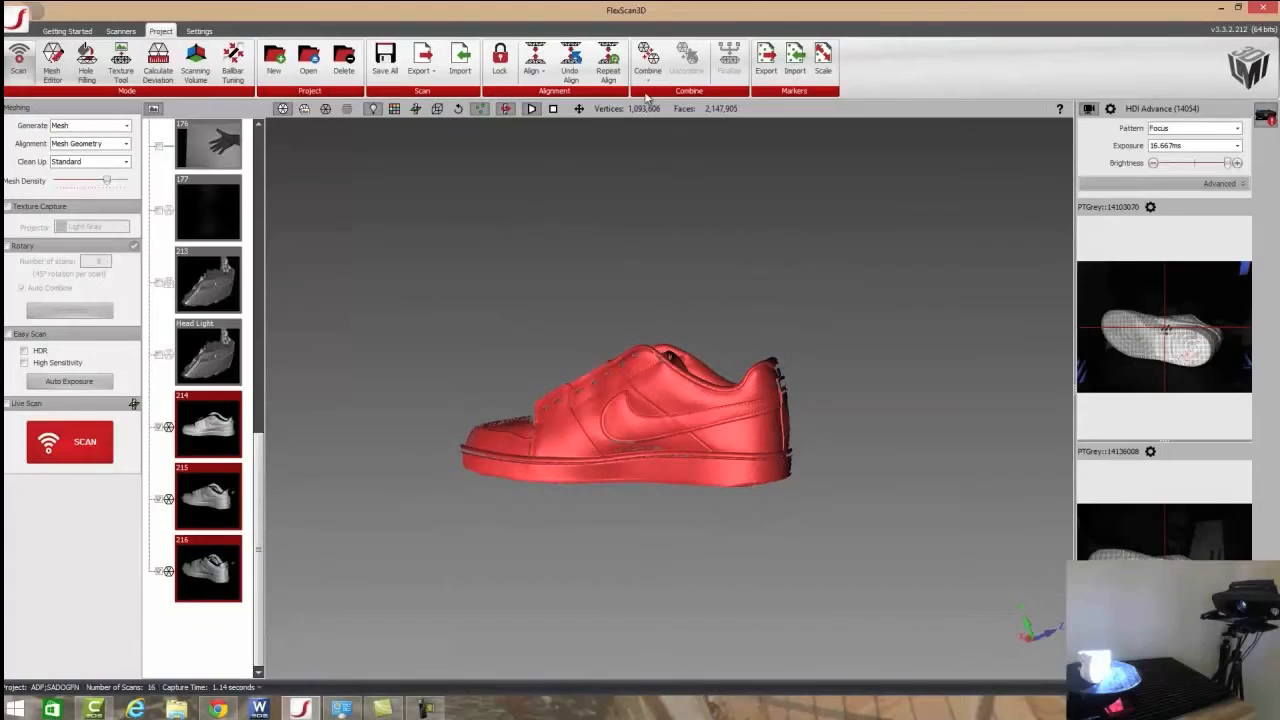
left_click(648, 60)
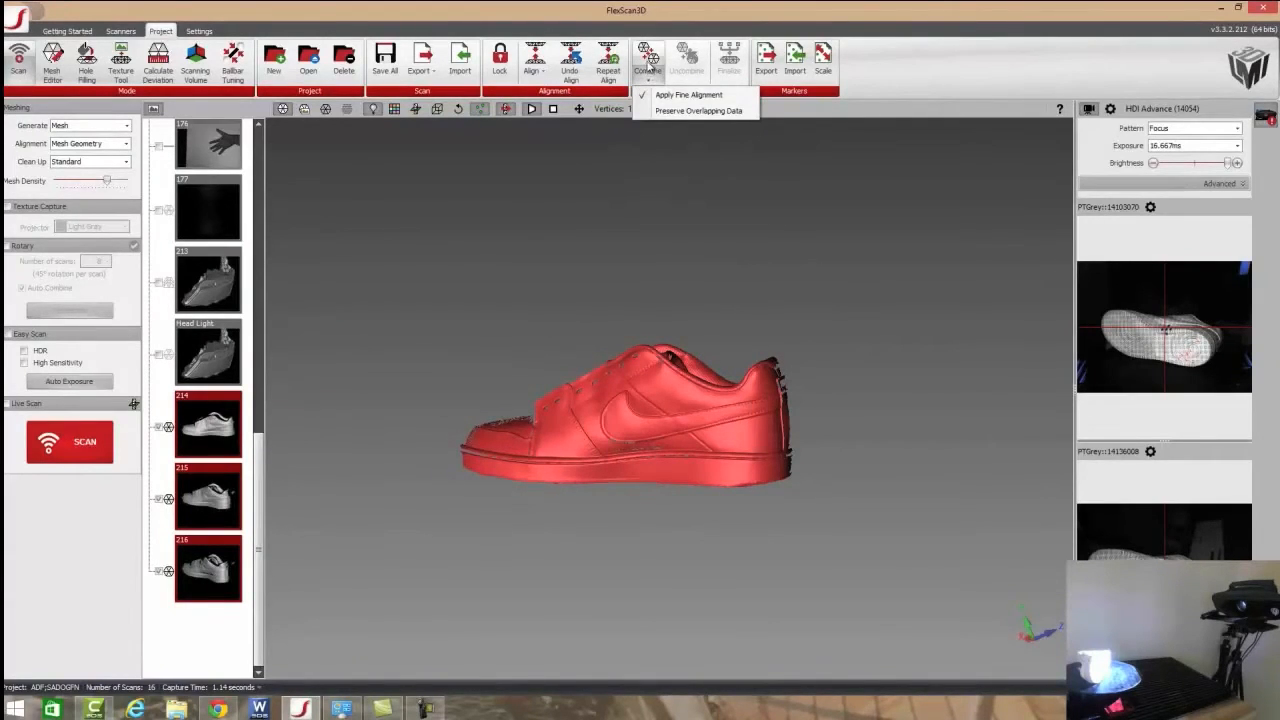
- Combine scans 214–216 with fine alignment into scan 217
left_click(689, 94)
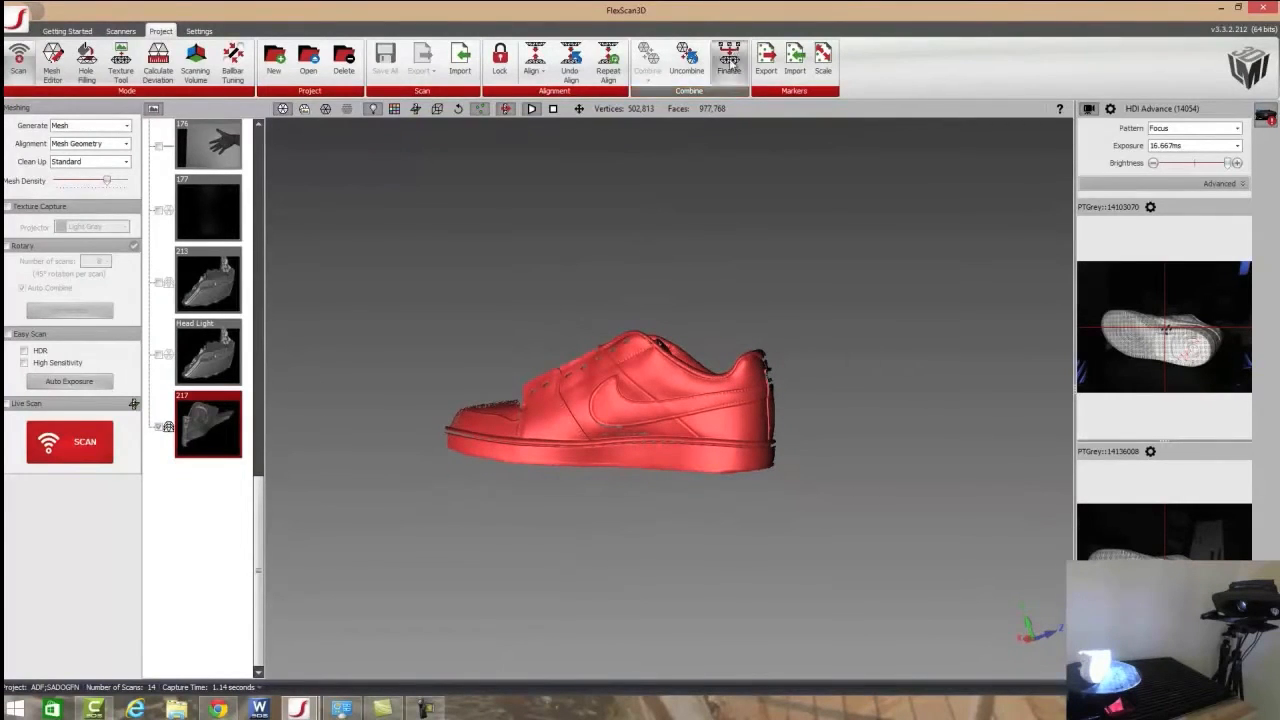
- Finalize scan 217 with Smoothed Merge, High sample density and Decimate enabled
left_click(729, 57)
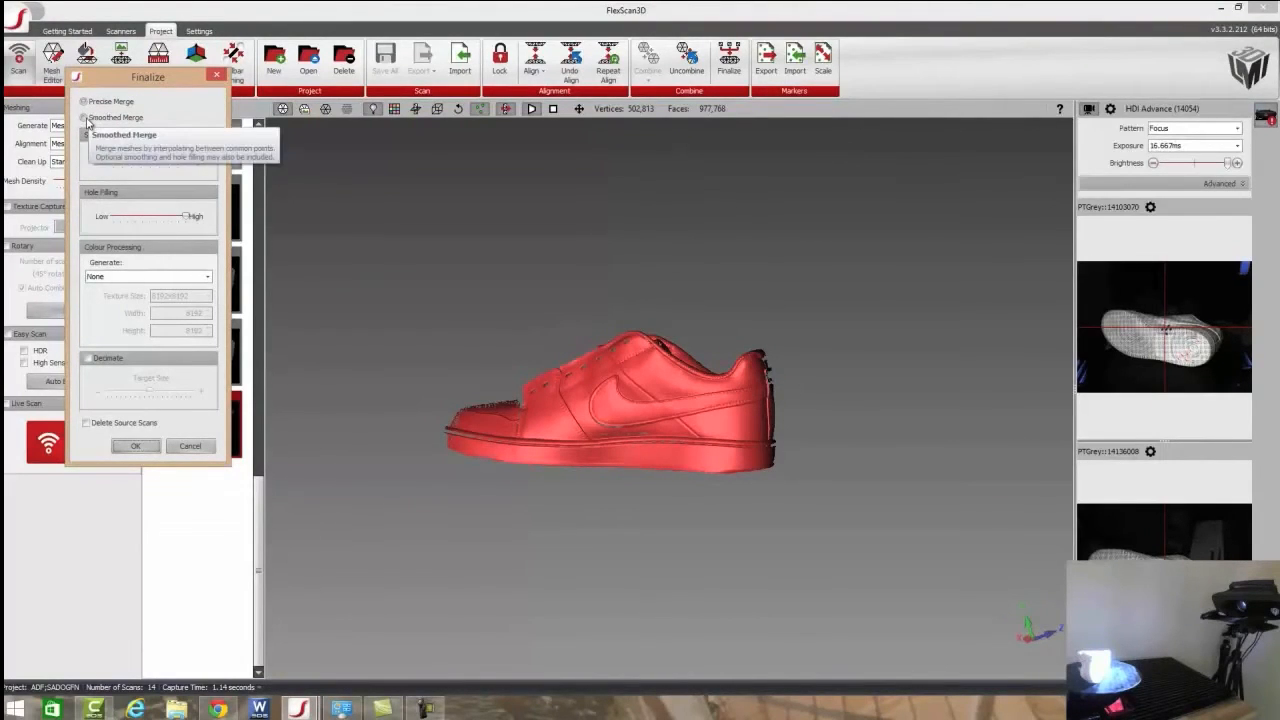
left_click(84, 117)
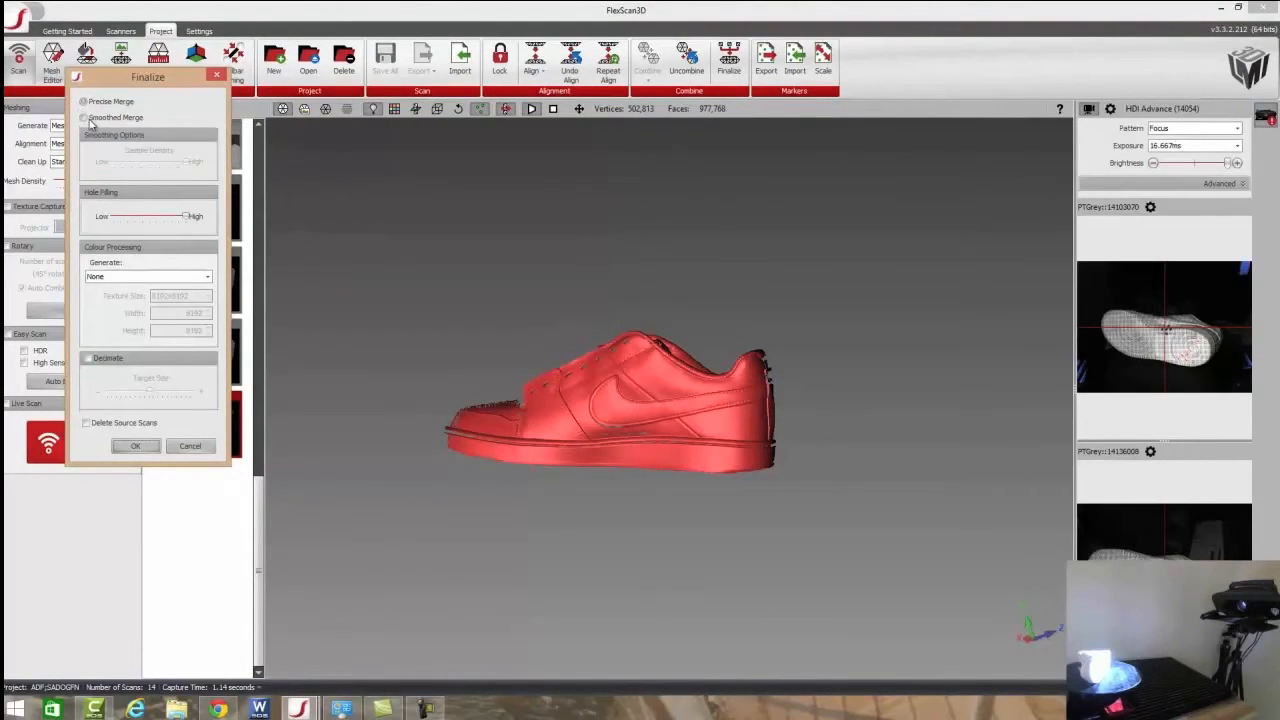
mouse_move(84, 101)
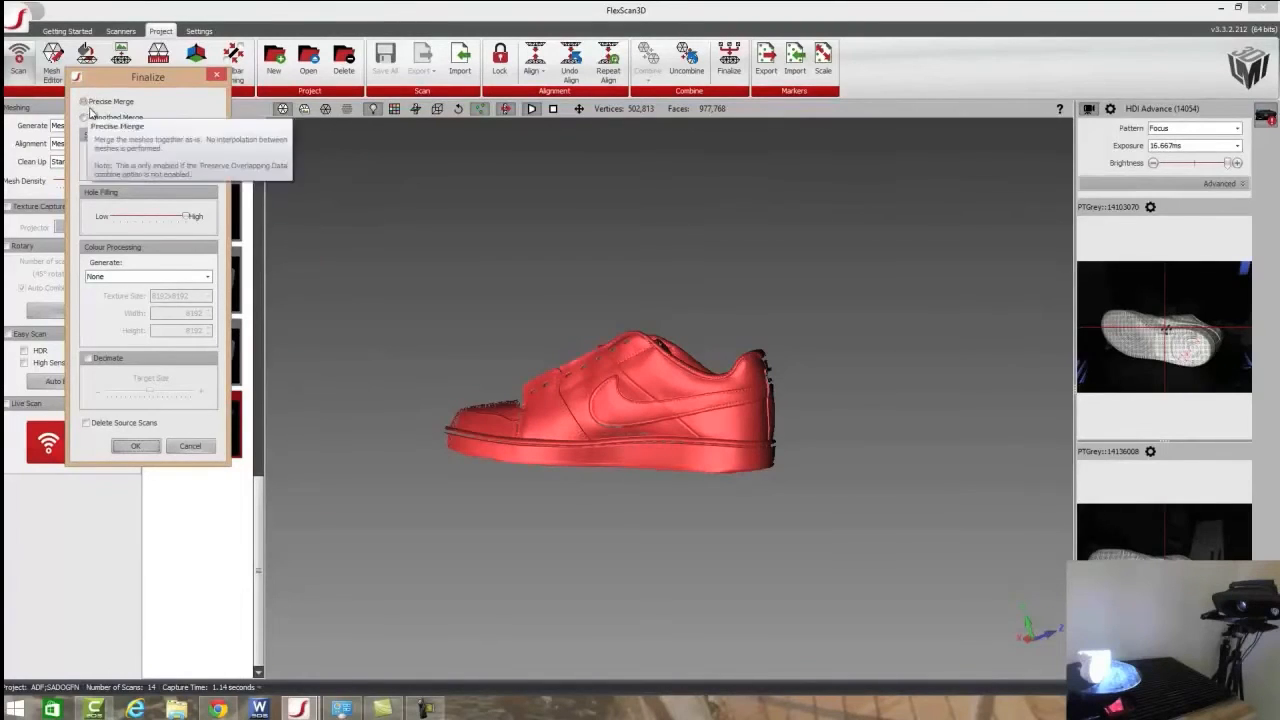
left_click(84, 117)
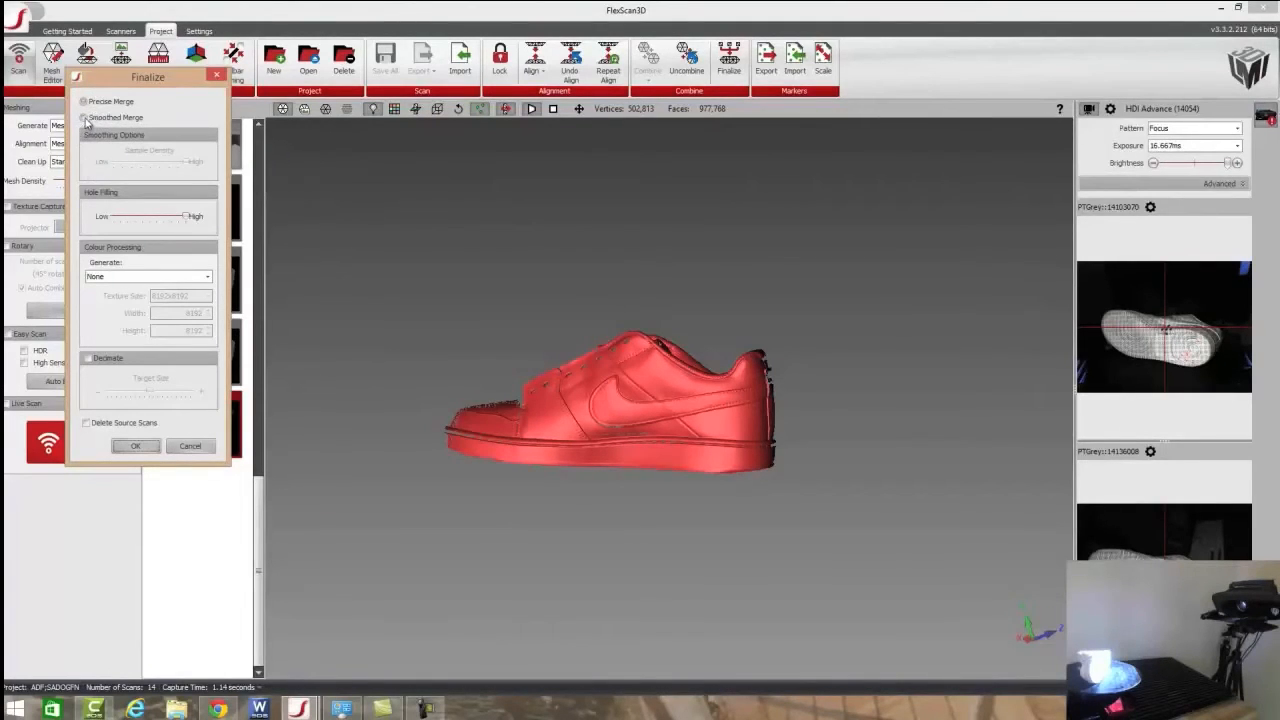
left_click(84, 117)
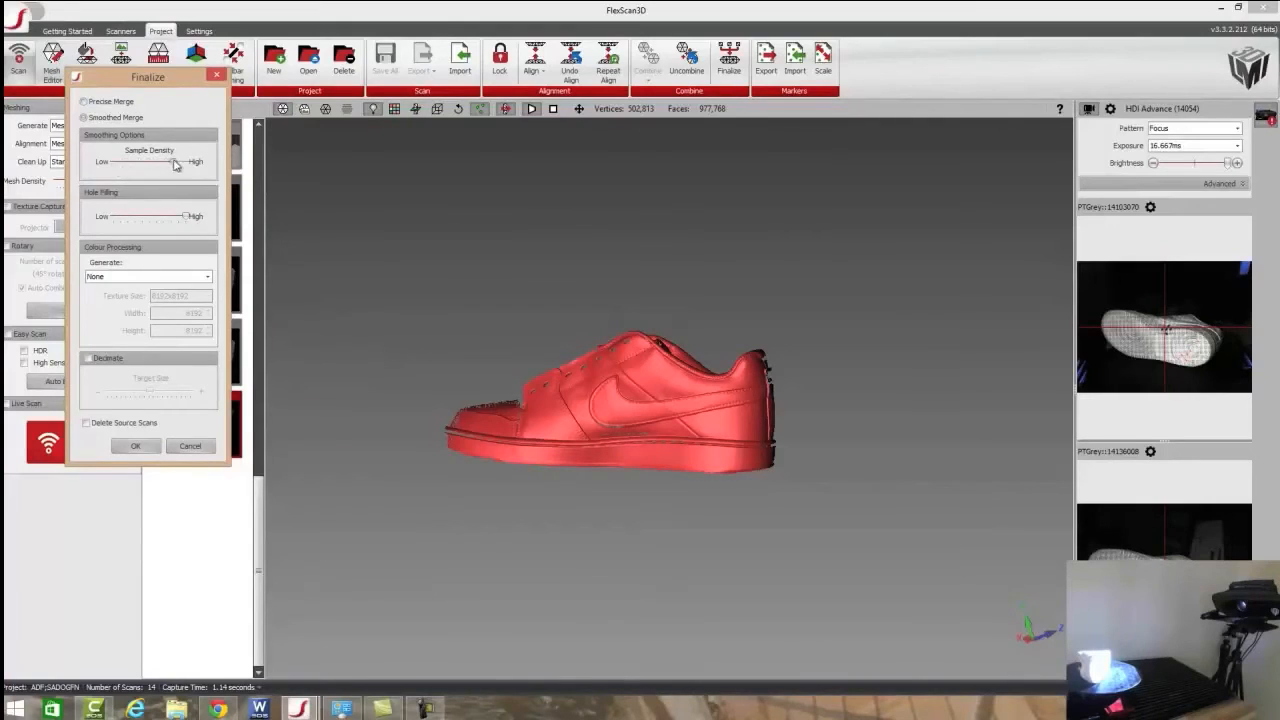
left_click_drag(175, 162, 120, 162)
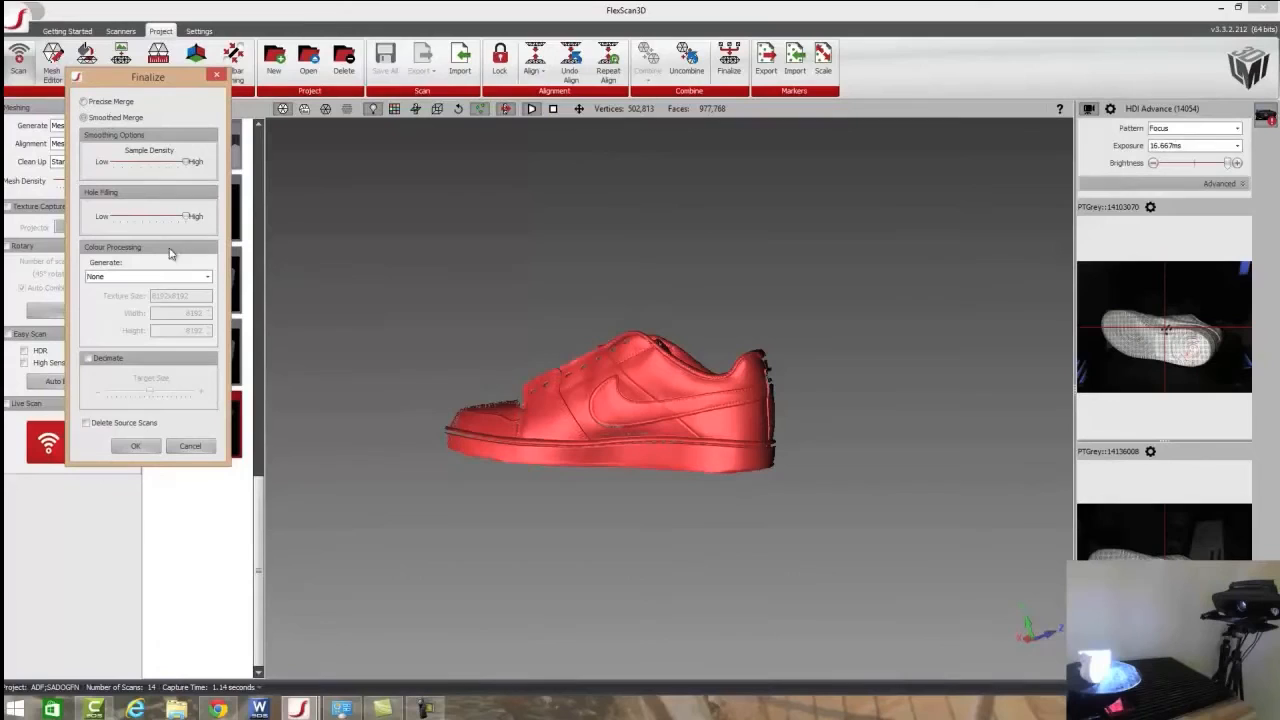
left_click(88, 358)
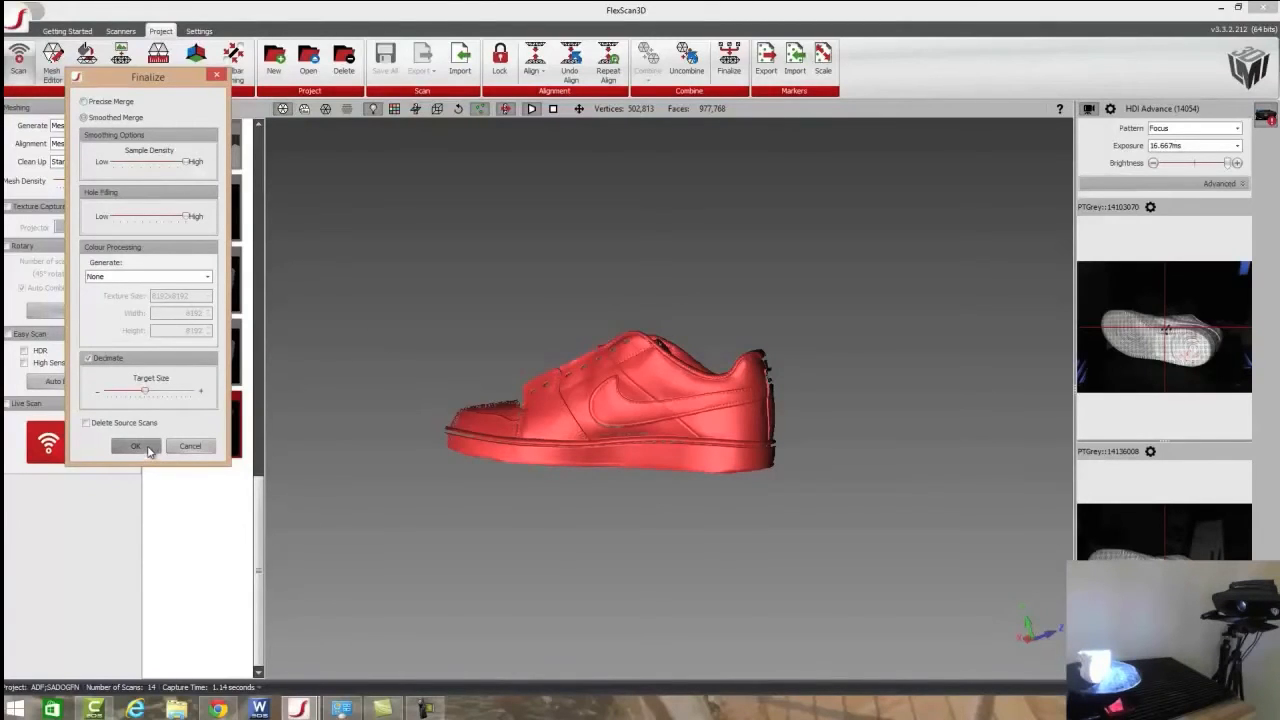
left_click(135, 445)
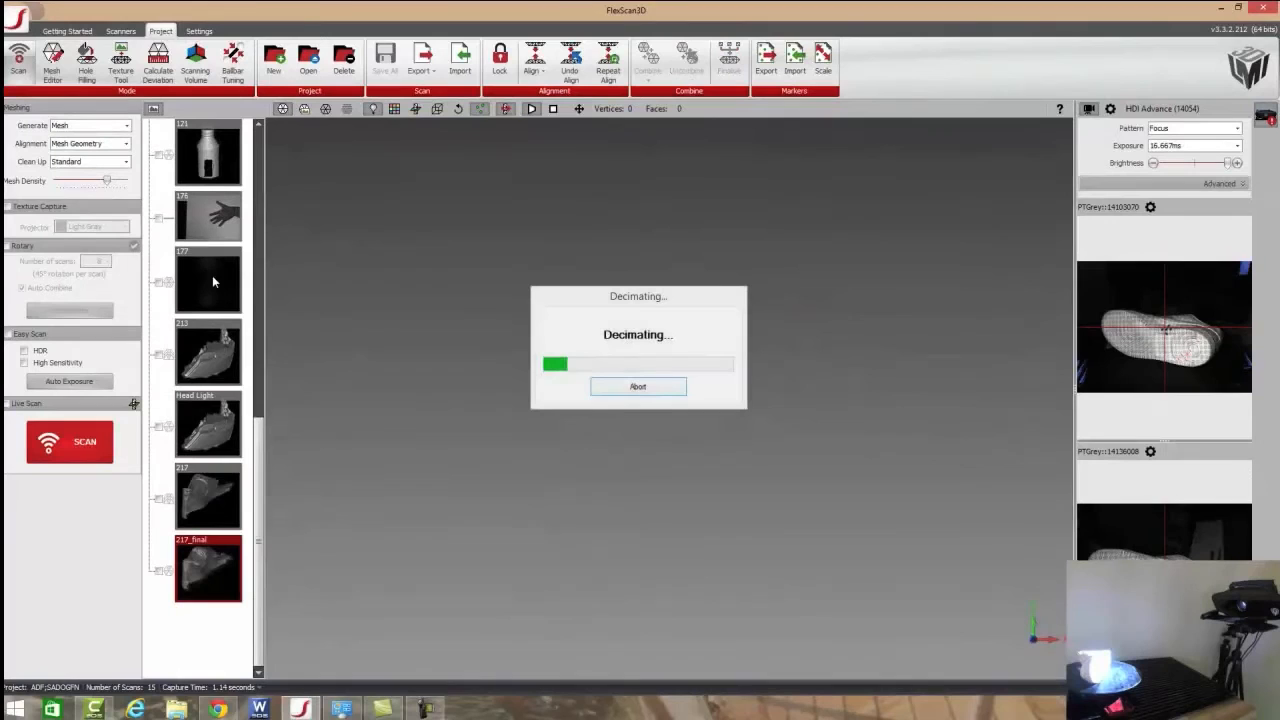
mouse_move(327, 216)
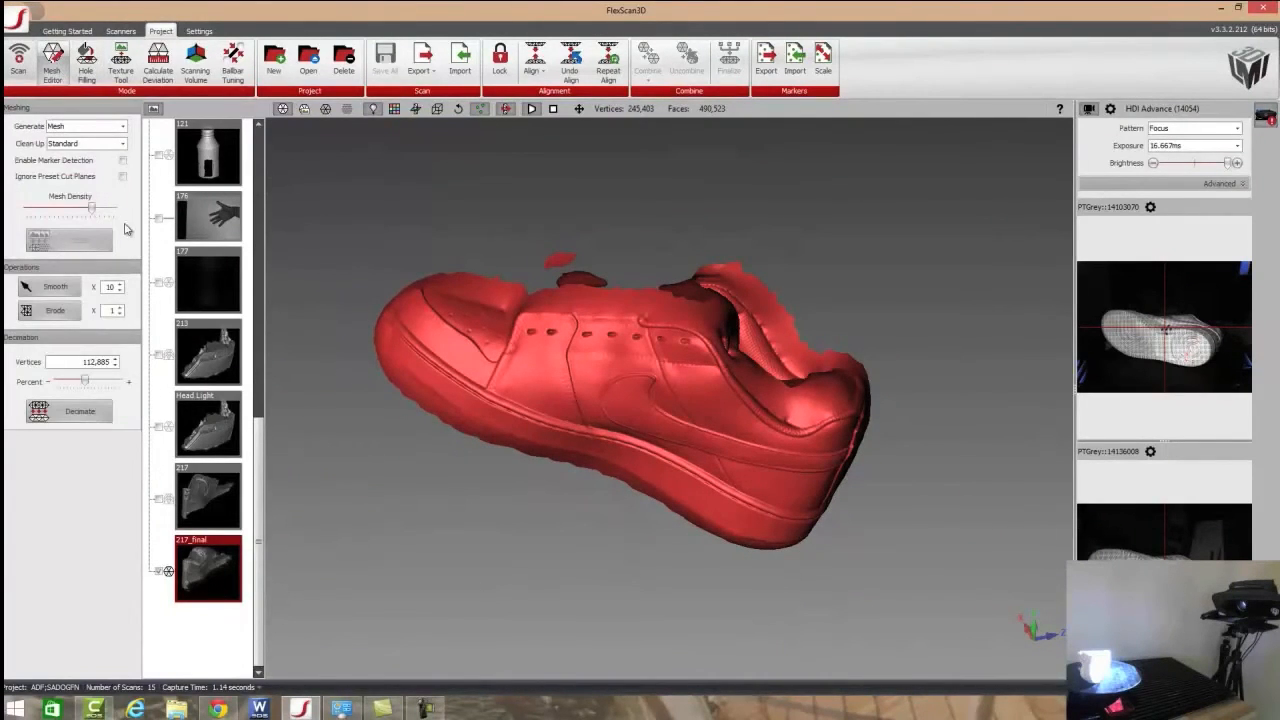
mouse_move(115, 310)
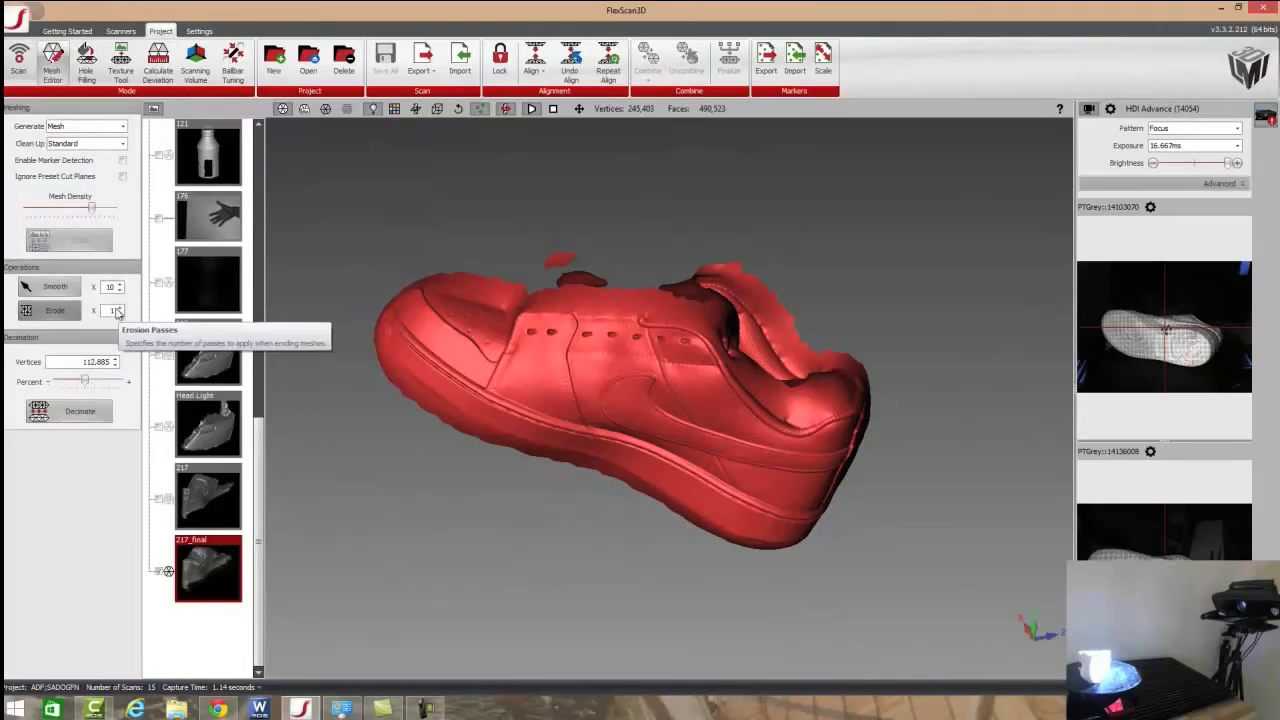
- Erode 217_final's edges with repeated one-pass erosions, down to about 207,000 vertices
left_click(54, 310)
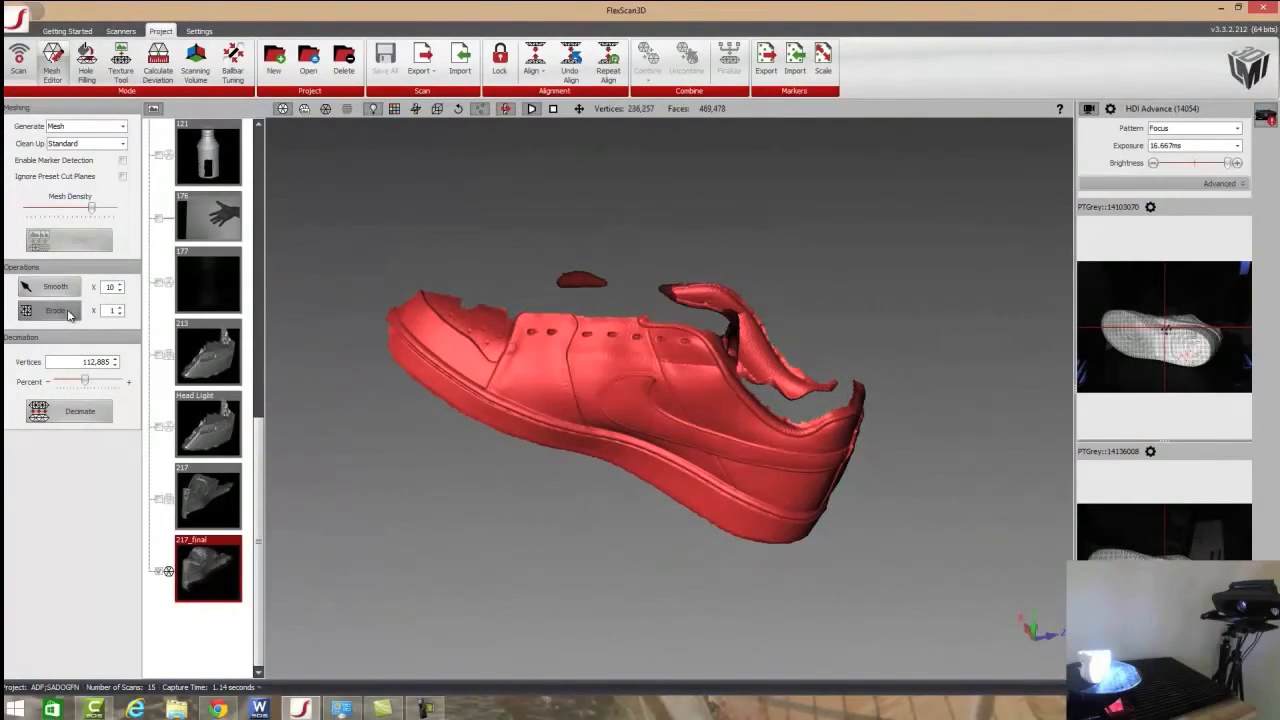
left_click(55, 310)
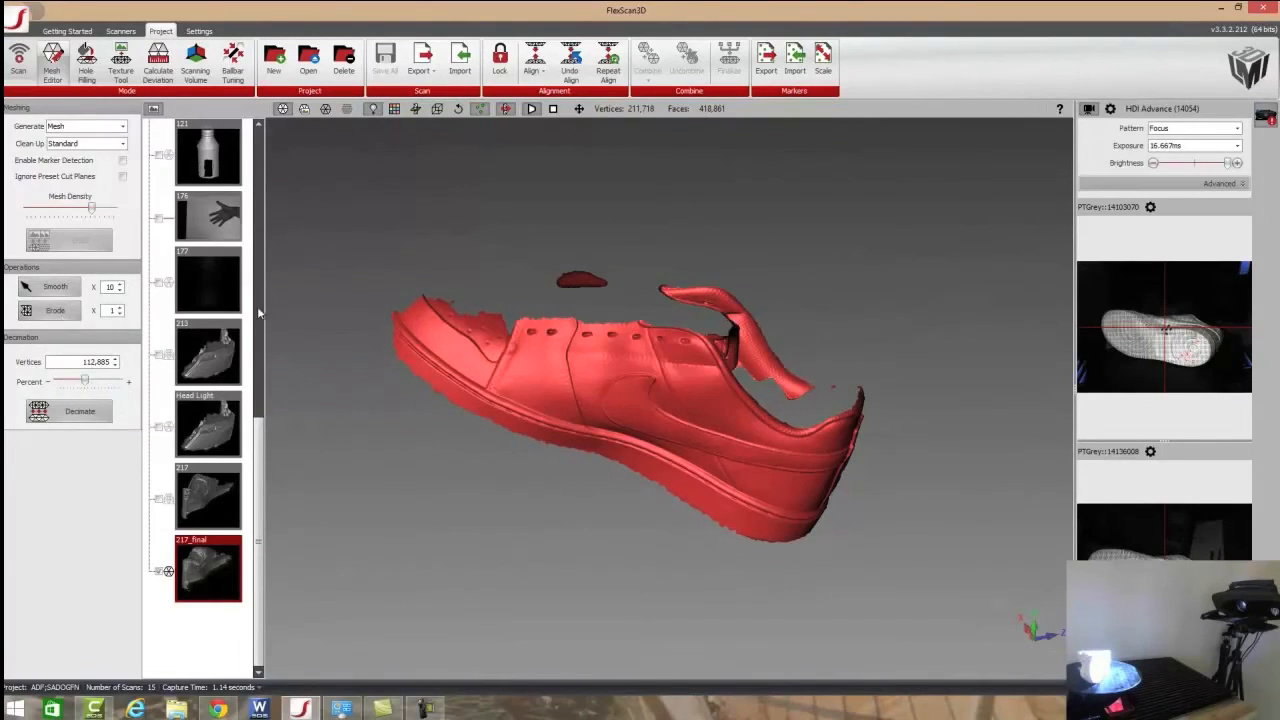
left_click(68, 411)
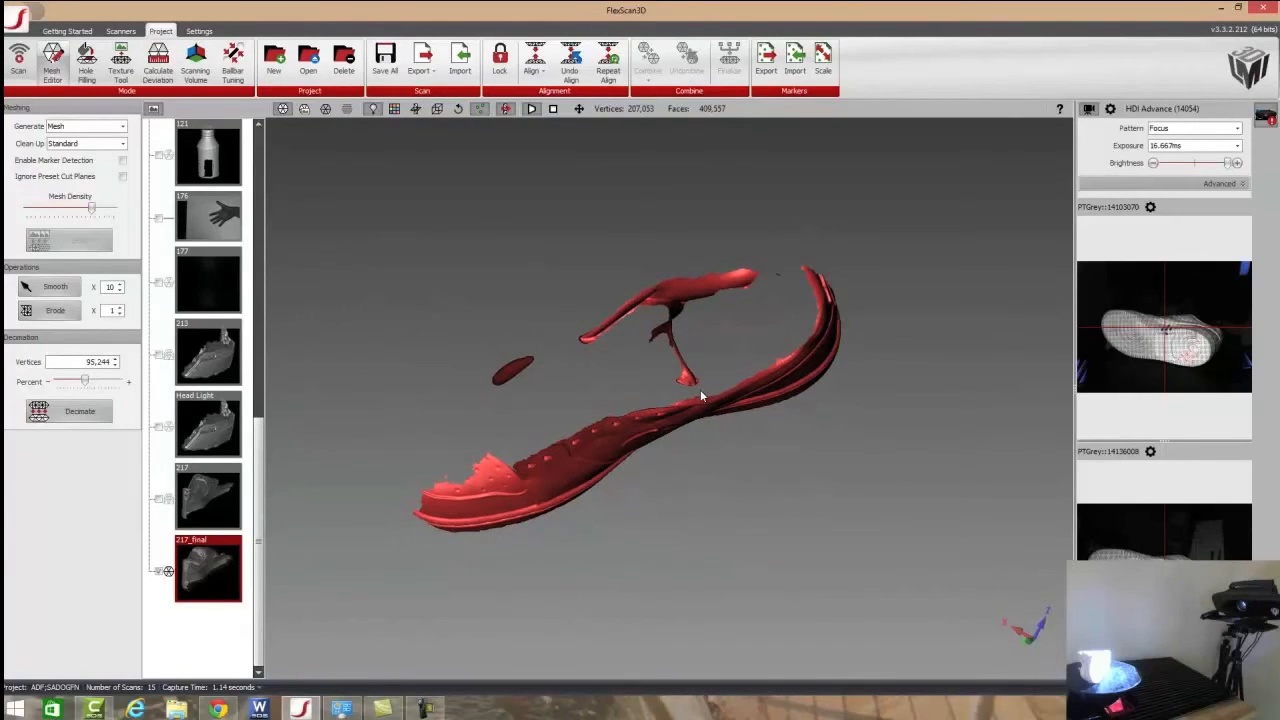
- Inspect the eroded shoe, switch to Hole Filling and save the altered files
left_click_drag(700, 390, 500, 395)
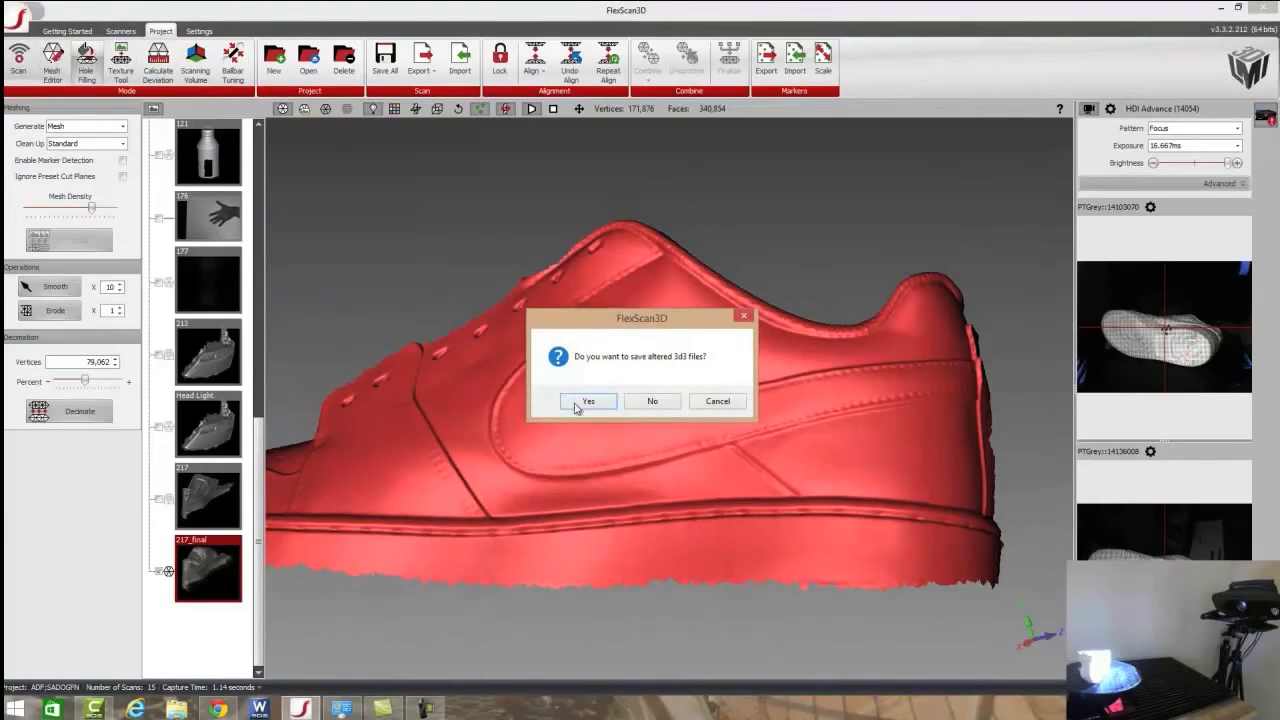
left_click(588, 401)
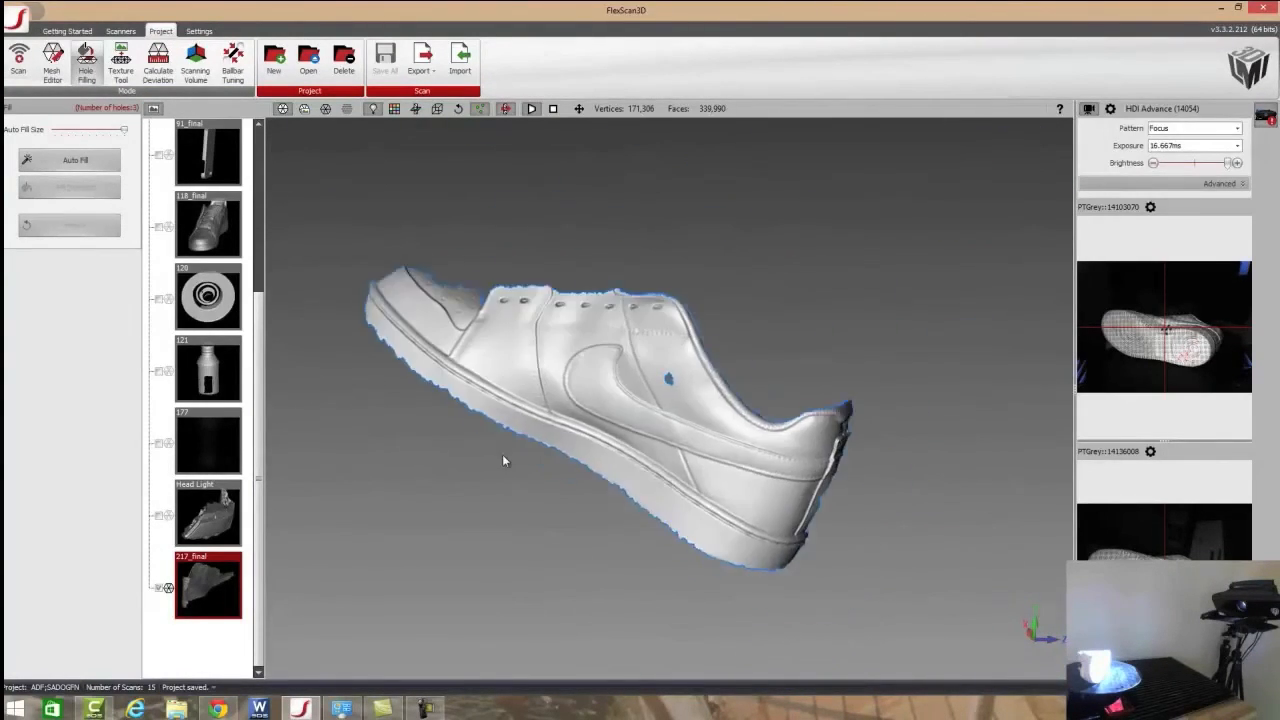
- Zoom in on the small hole beside the swoosh and fill it, leaving two holes
left_click_drag(505, 460, 370, 240)
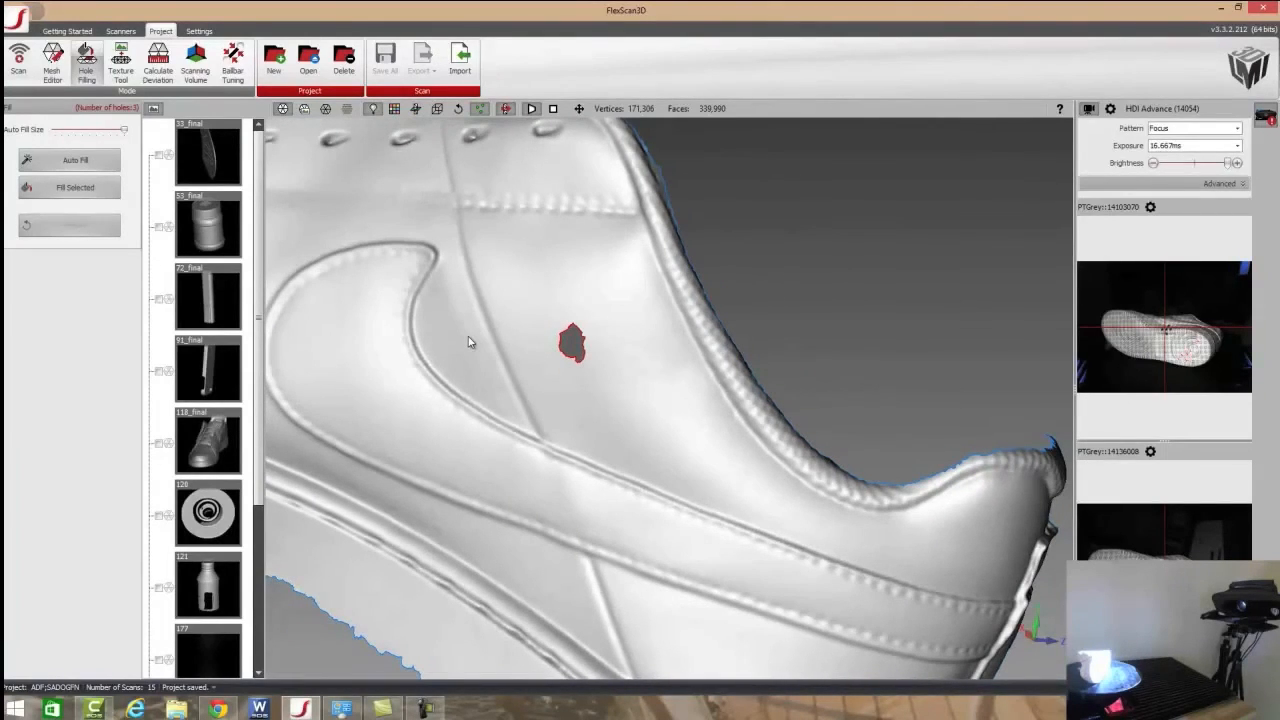
mouse_move(363, 303)
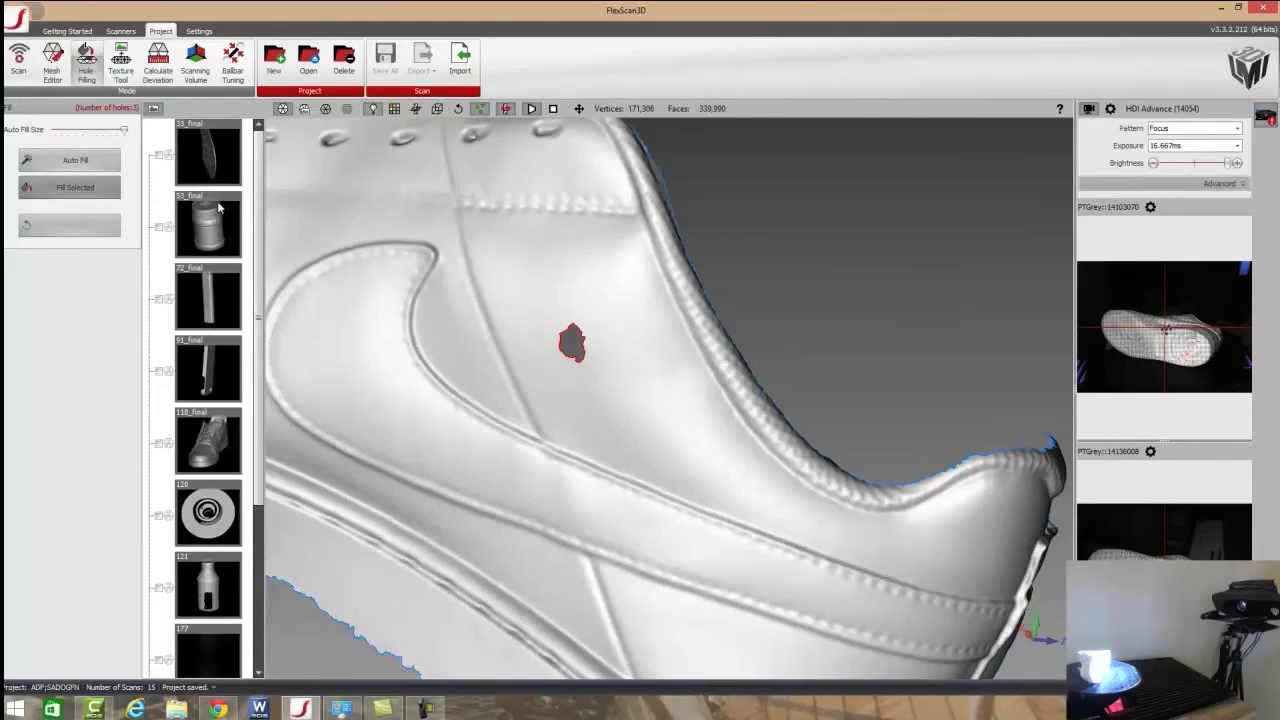
mouse_move(75, 187)
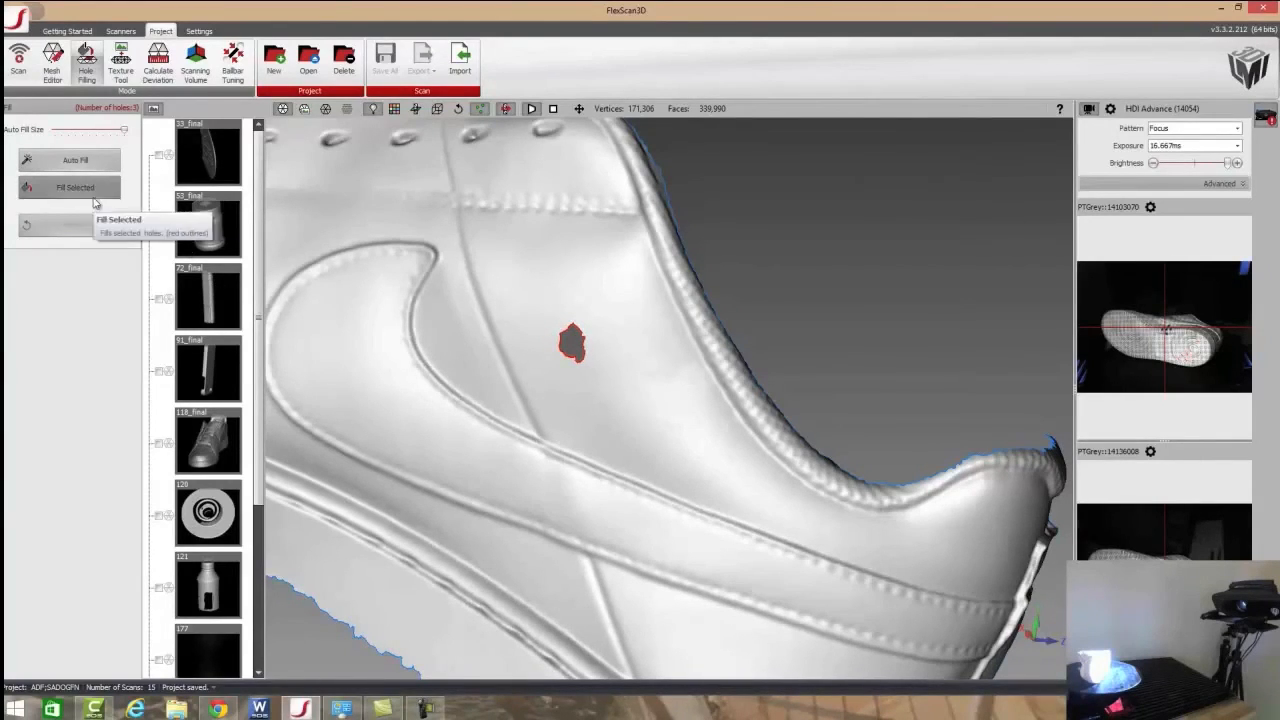
left_click(75, 187)
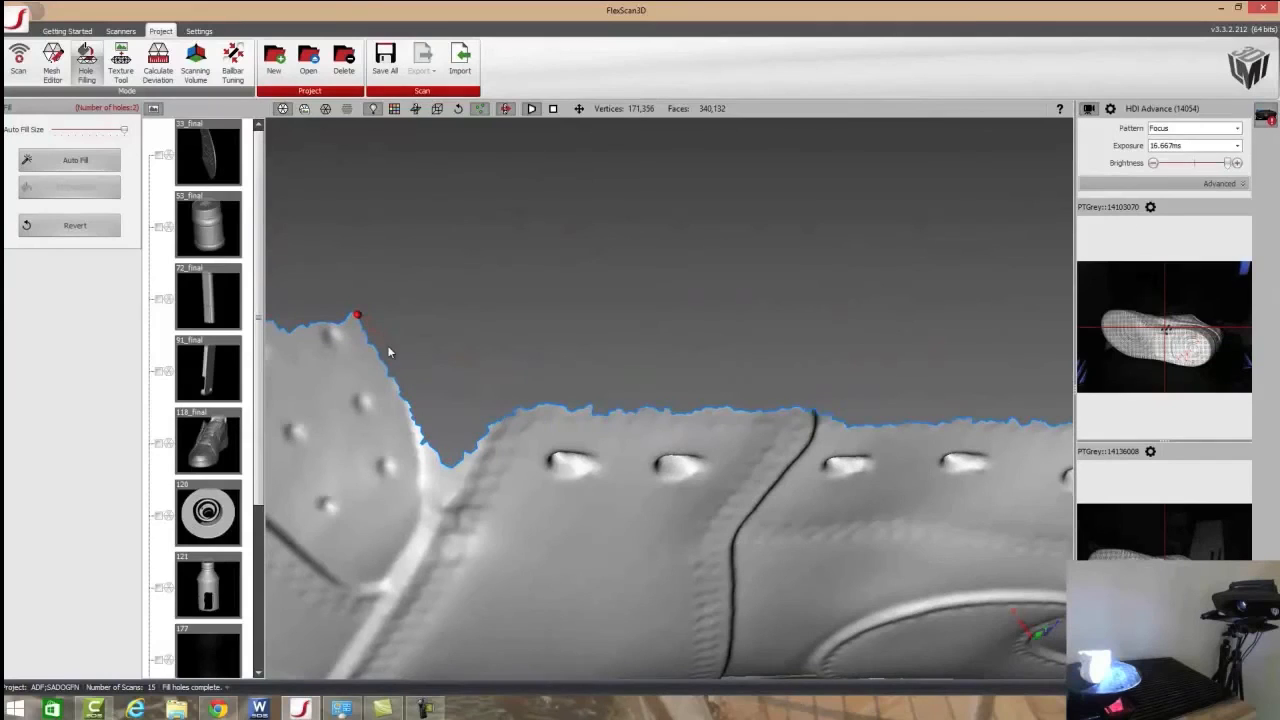
- Select the hole on the shoe's upper edge for filling
left_click(517, 408)
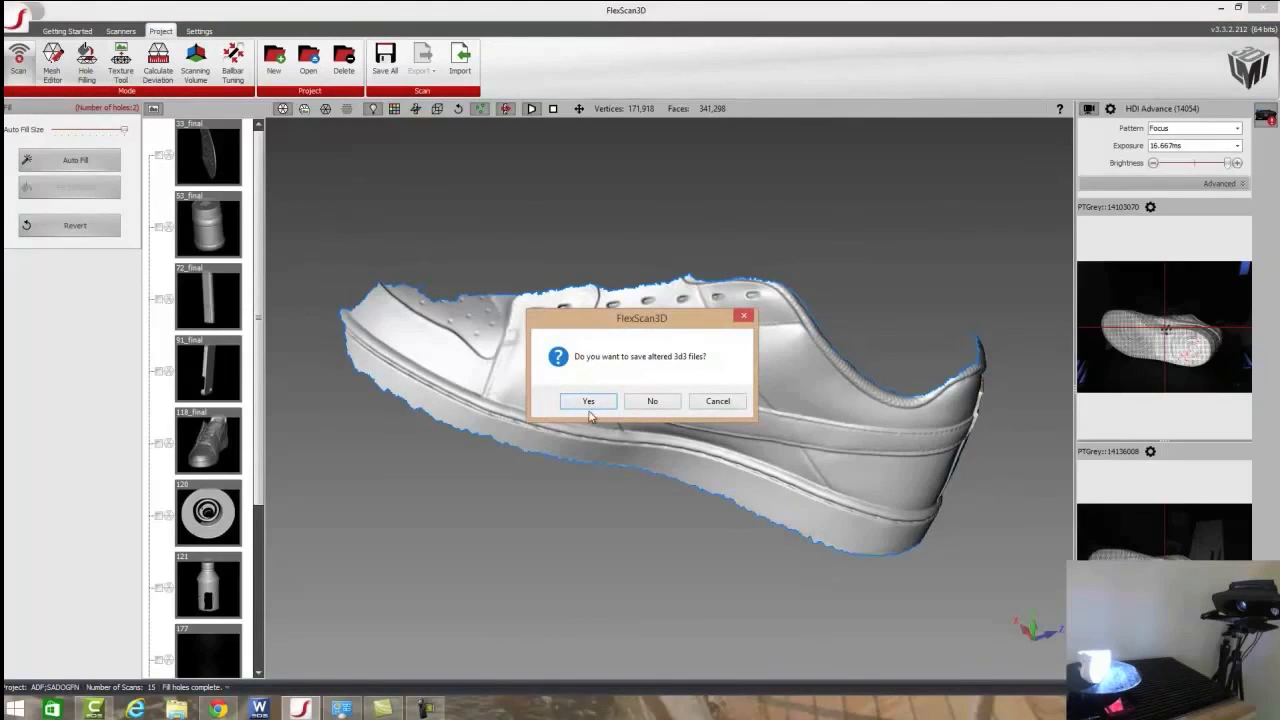
- Save the hole-filled files and rename scan 217_final to 'test'
left_click(588, 401)
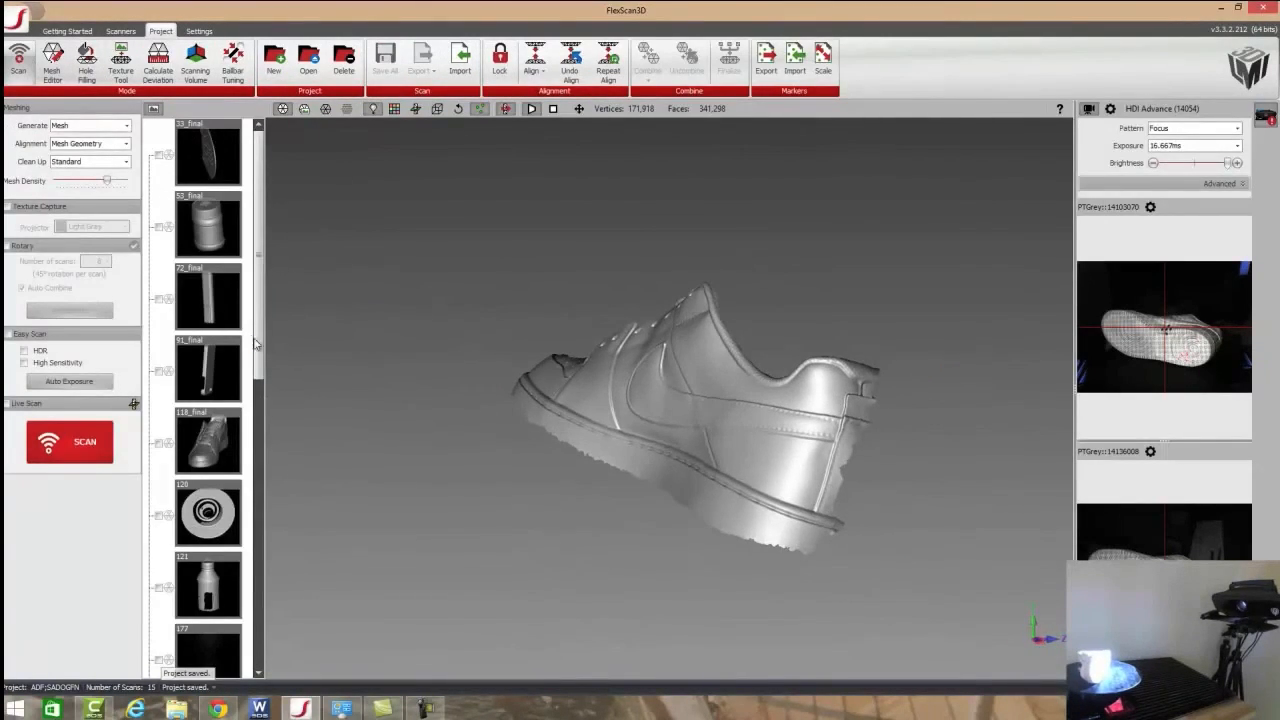
scroll("down", 3)
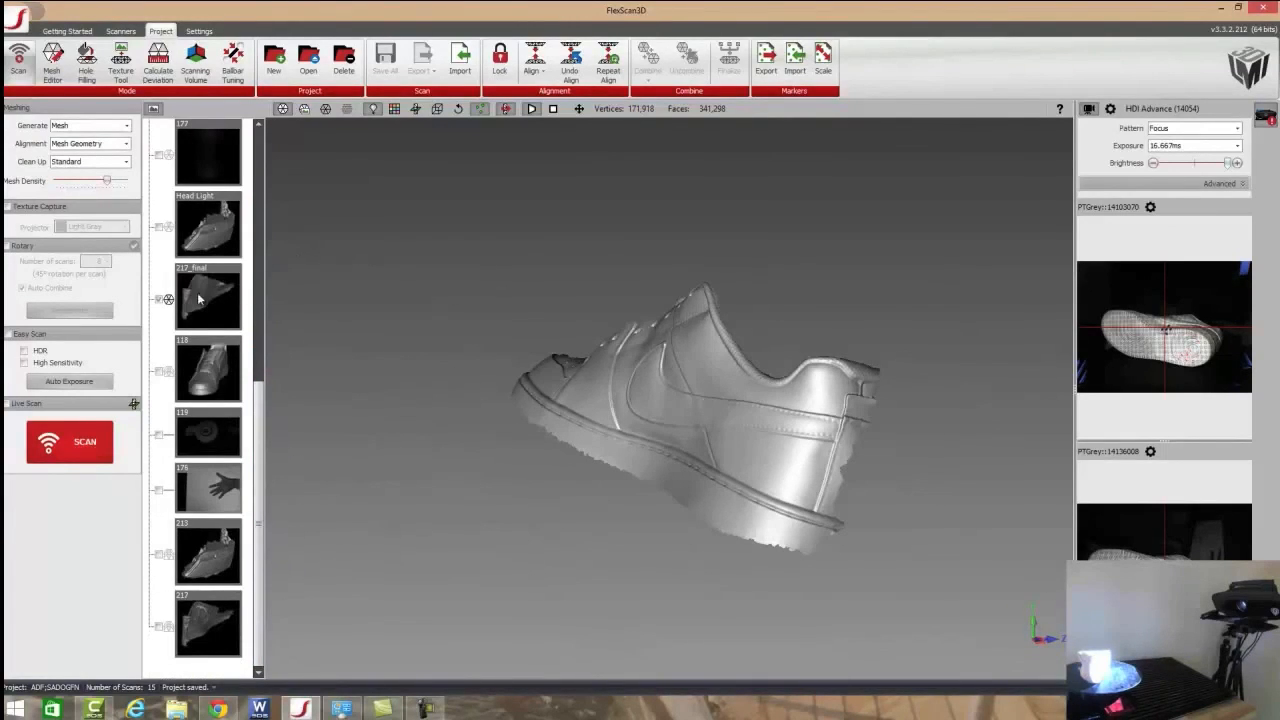
double_click(207, 297)
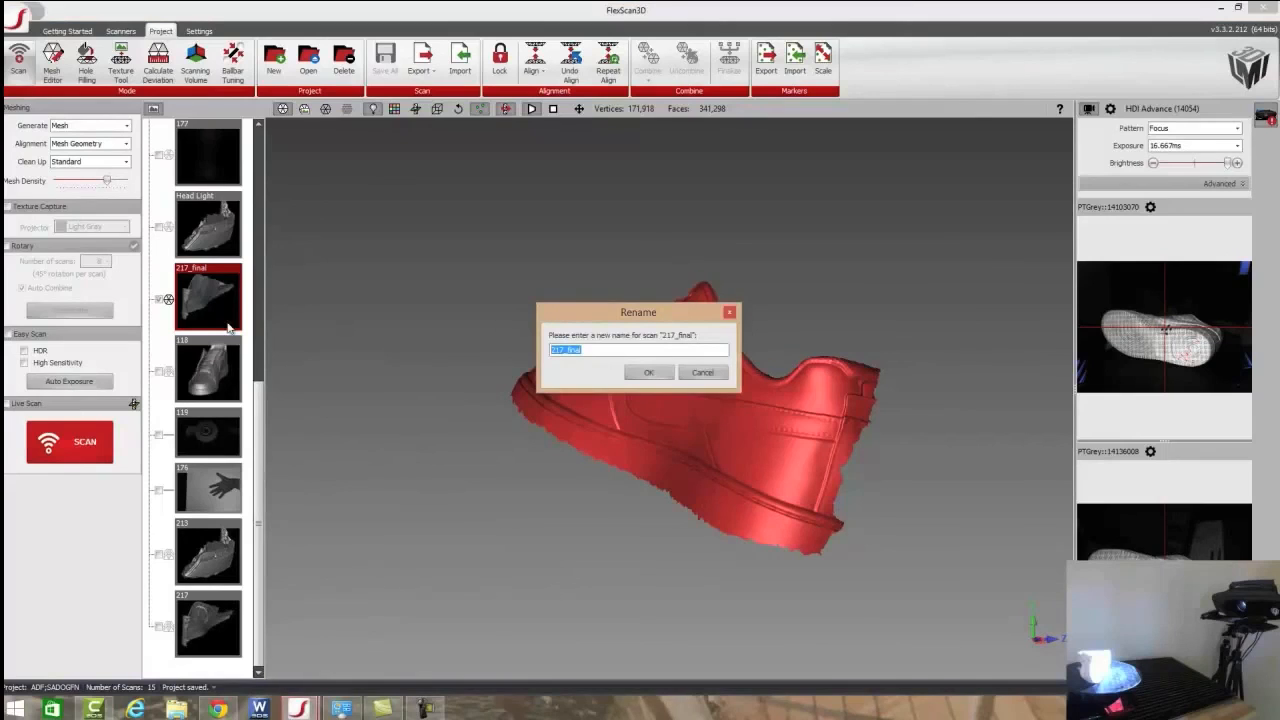
type("test")
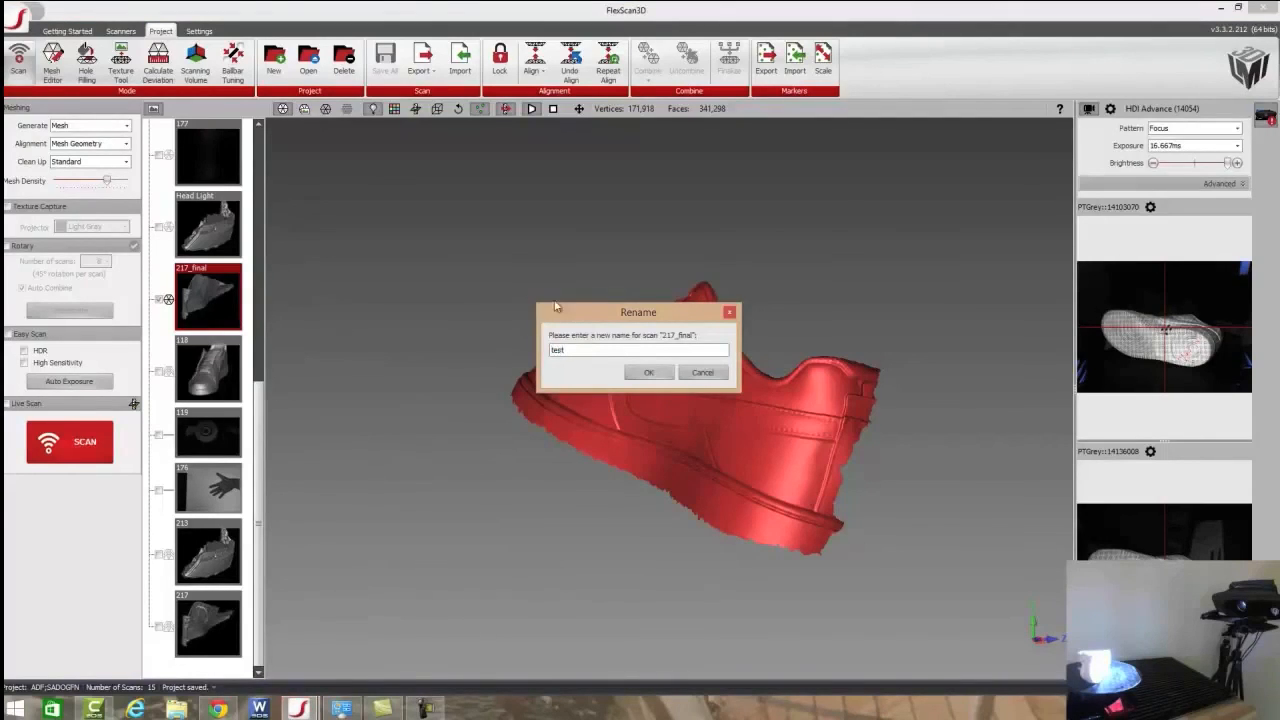
left_click(648, 372)
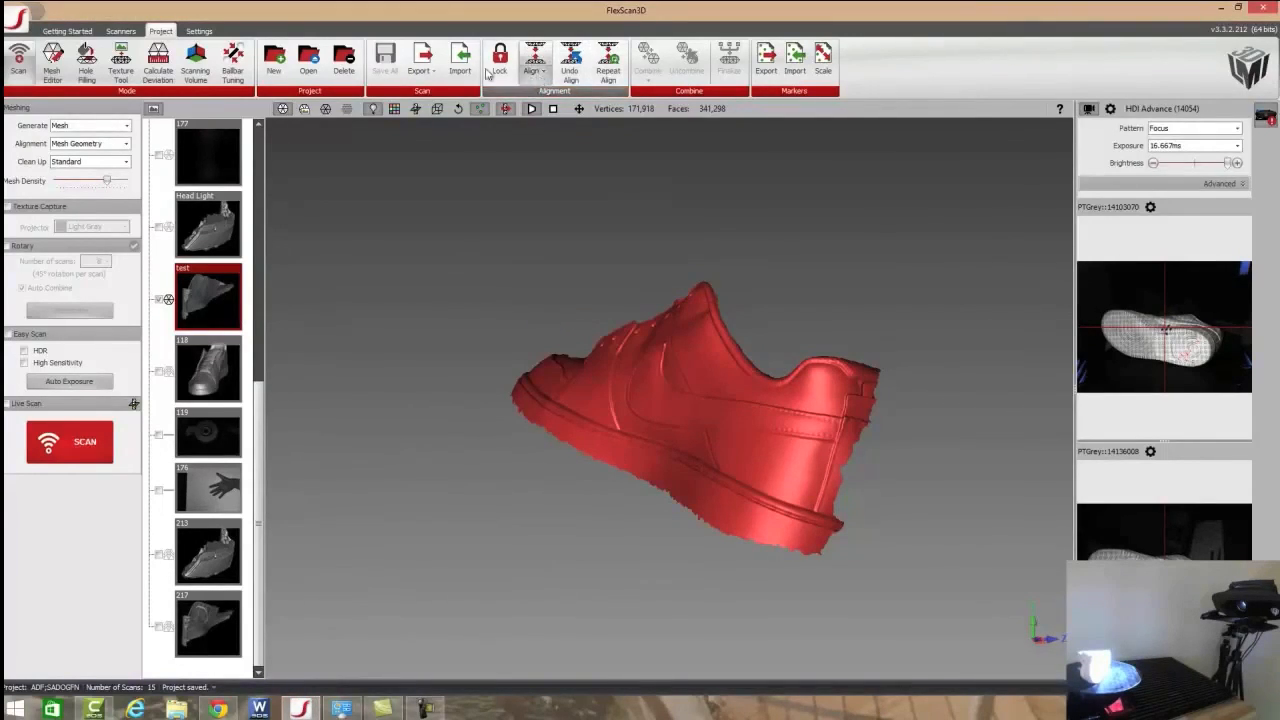
- Show the Export dropdown's file formats (OBJ, PLY, STL) for the 'test' scan
left_click(421, 60)
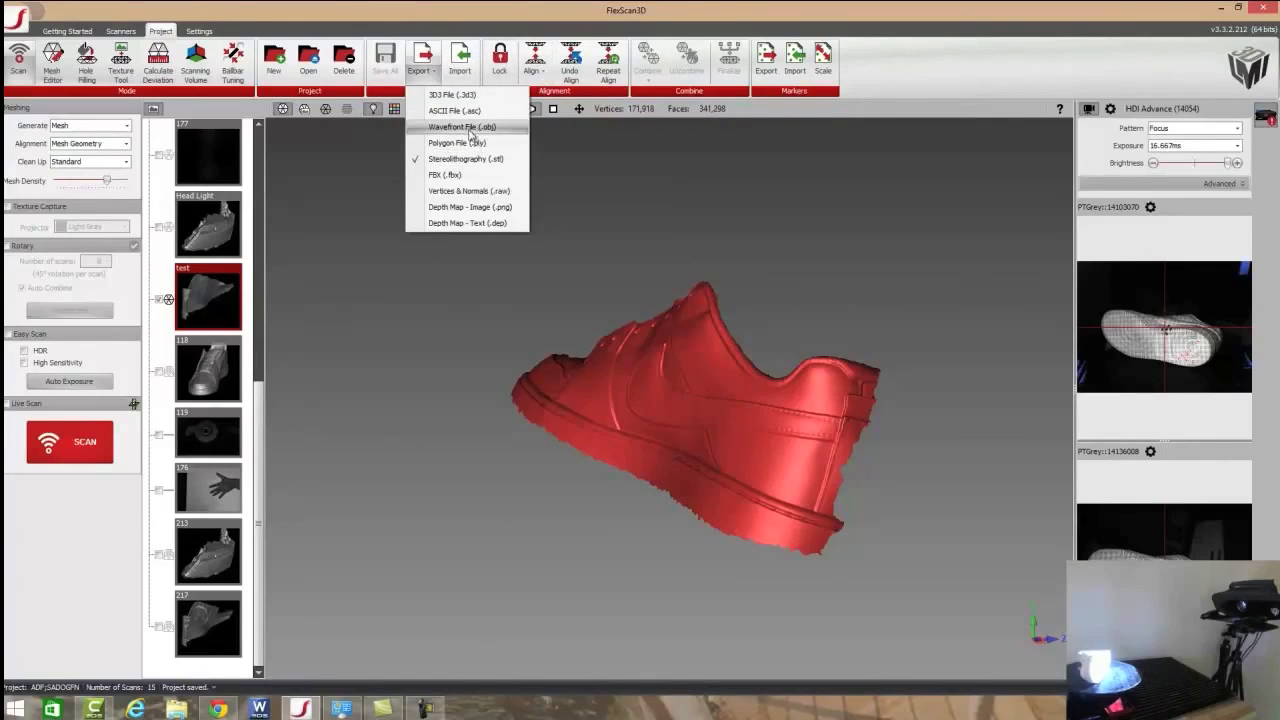
mouse_move(455, 191)
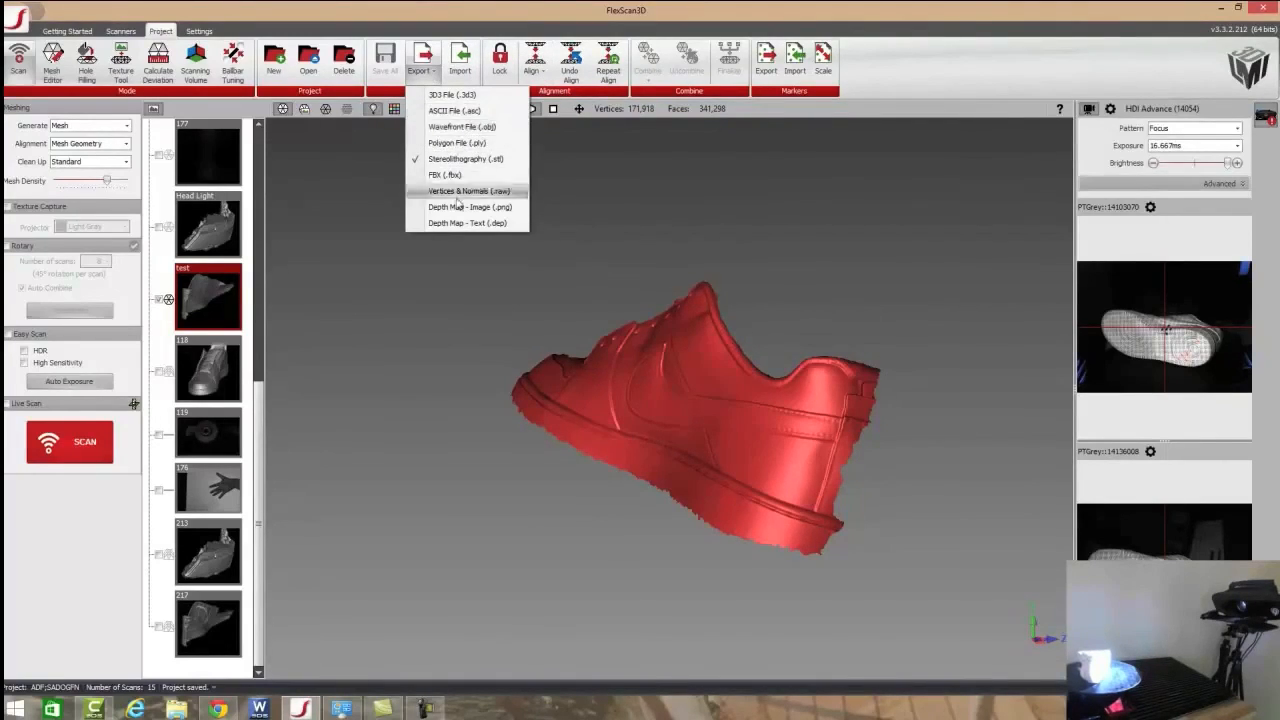